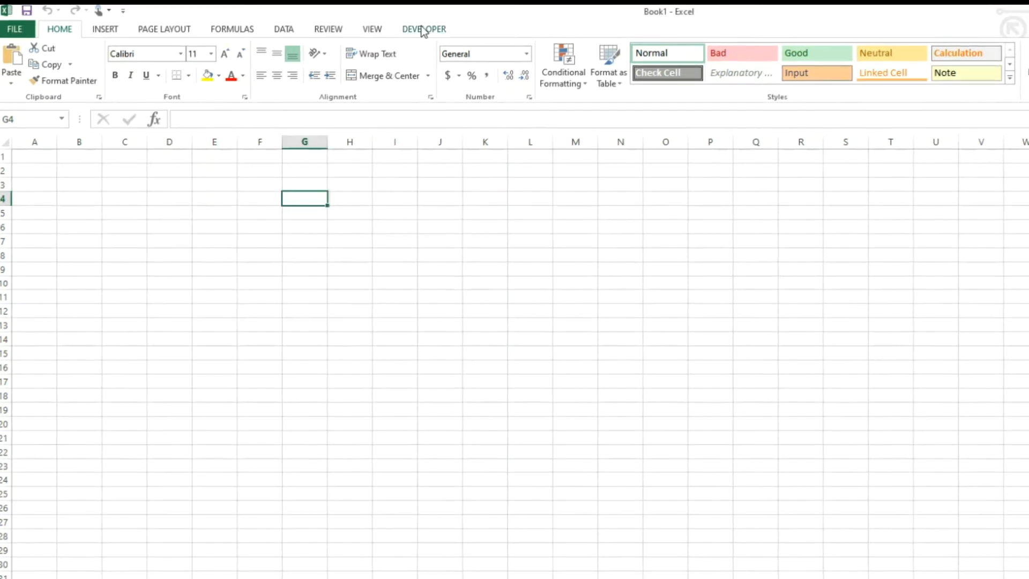
Step: Start recording a new macro from the Developer tab, accepting the default Record Macro settings
left_click(424, 29)
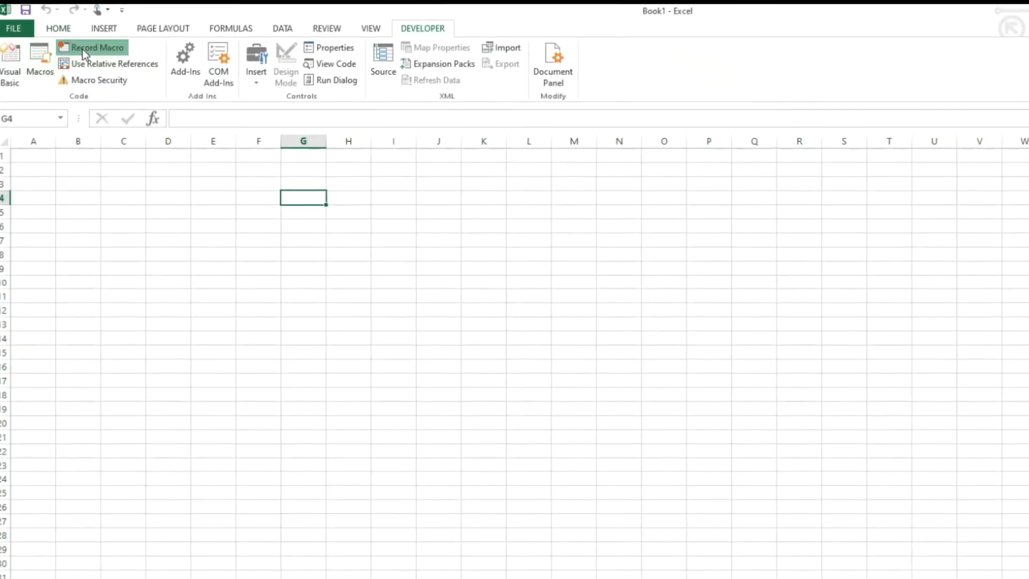
left_click(96, 47)
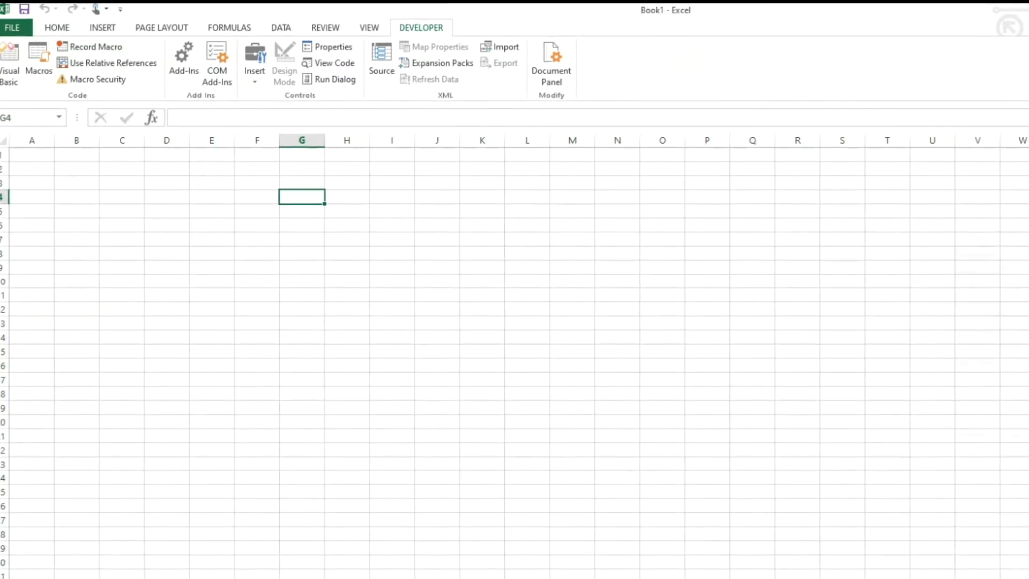
left_click(96, 46)
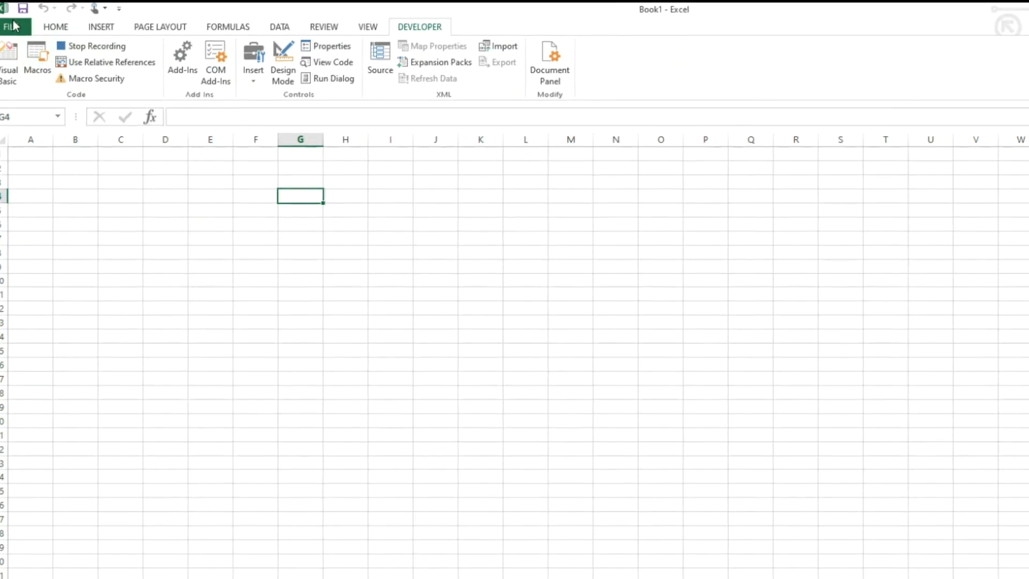
Step: Save the workbook to OneDrive Documents as 'savefile' in Excel Macro-Enabled Workbook format
left_click(12, 27)
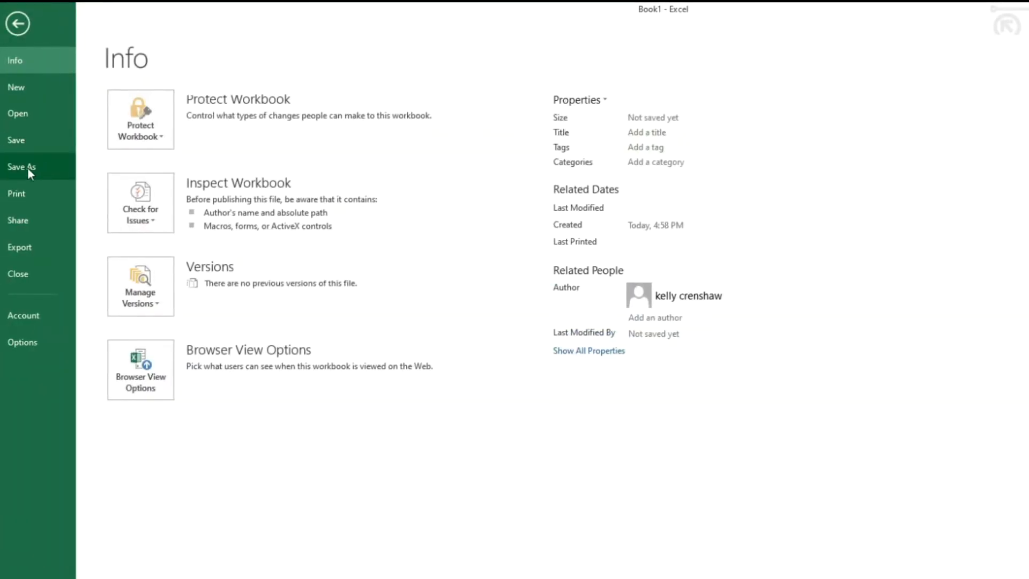
left_click(21, 167)
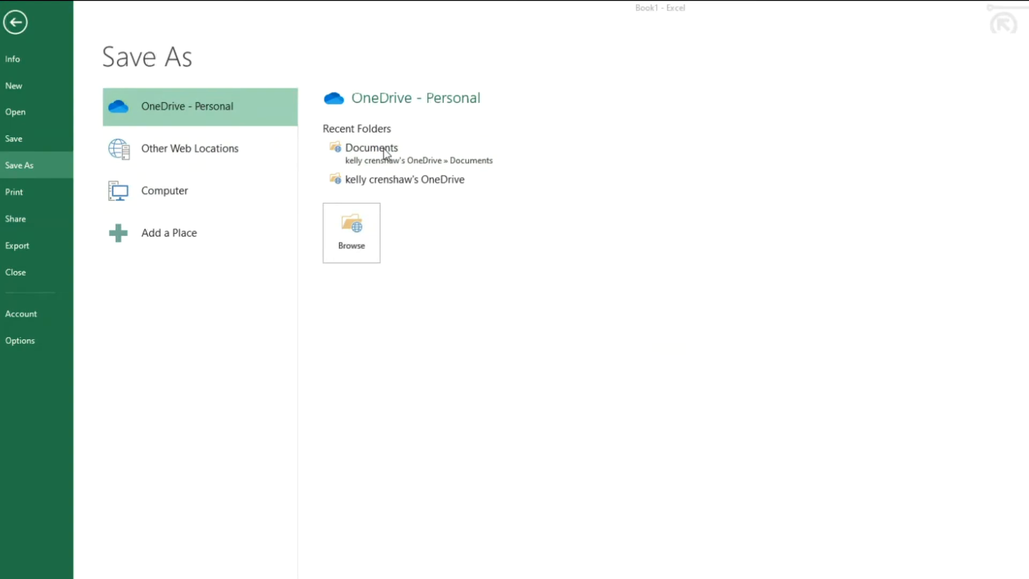
left_click(371, 147)
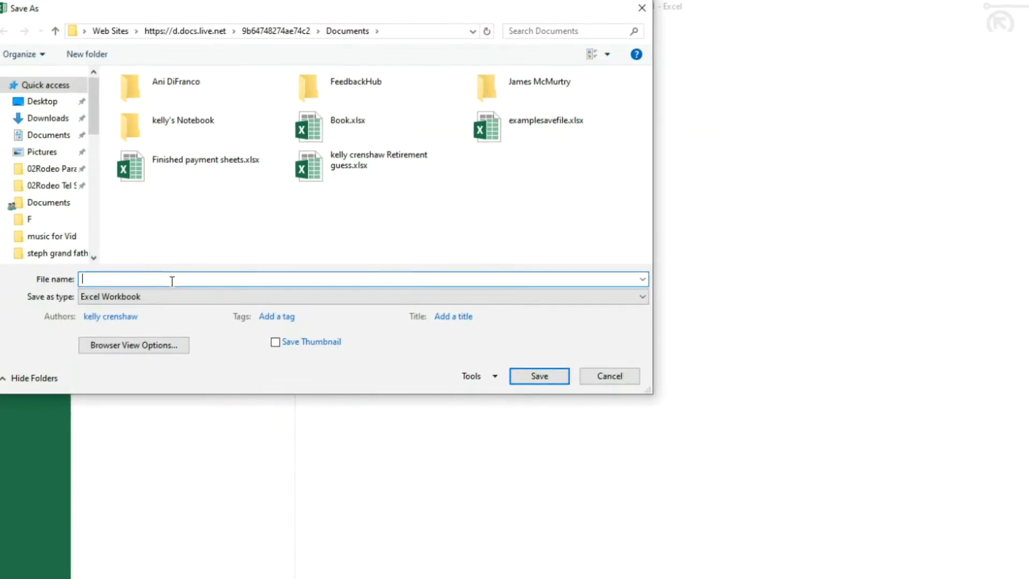
type("save")
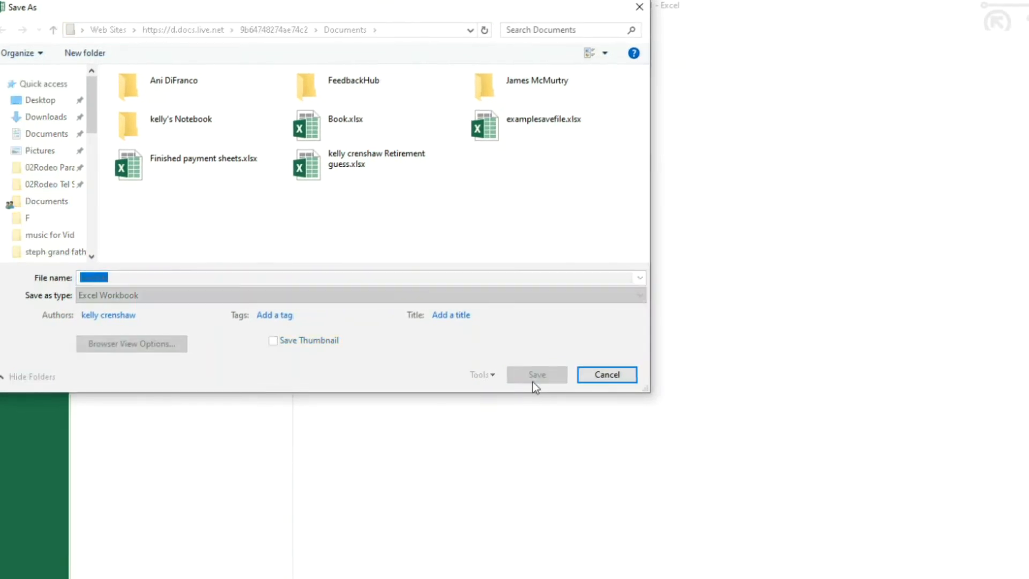
left_click(537, 375)
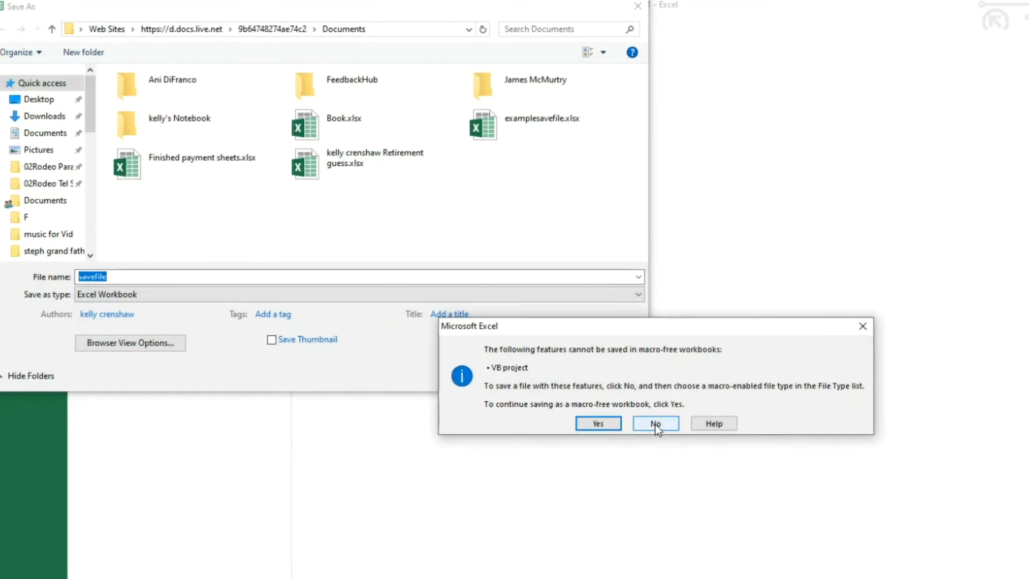
left_click(655, 423)
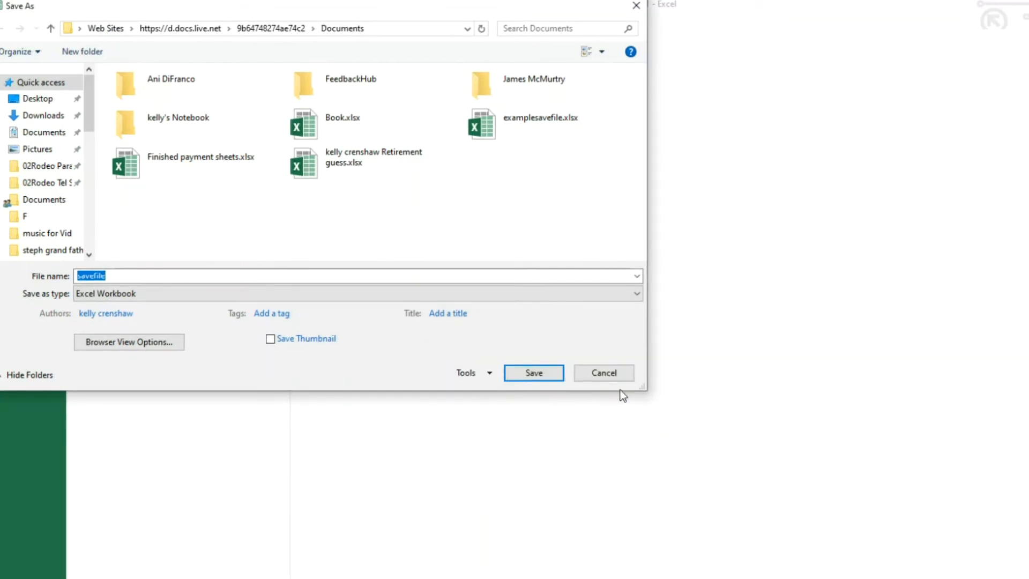
left_click(632, 293)
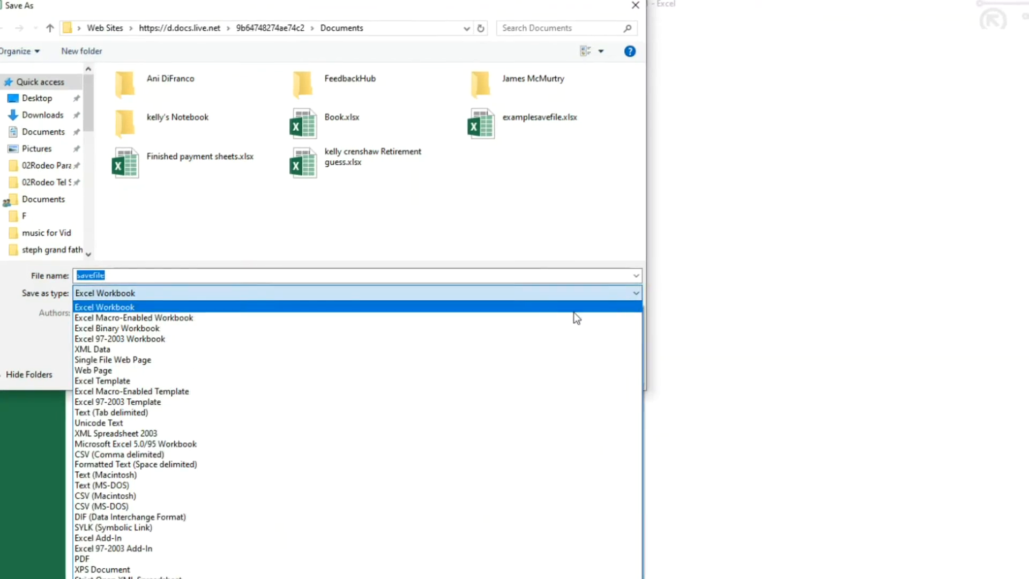
left_click(133, 318)
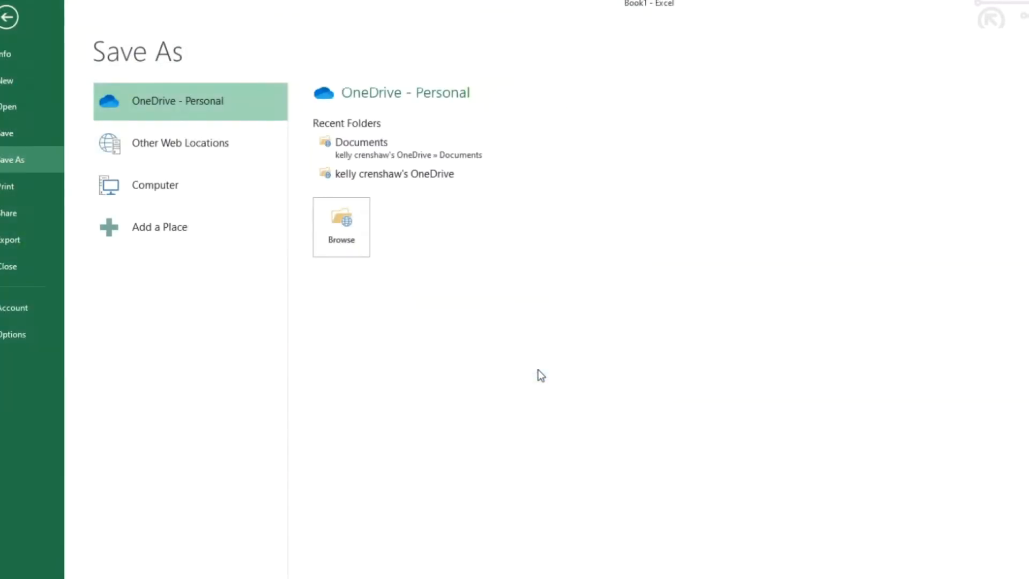
left_click(341, 226)
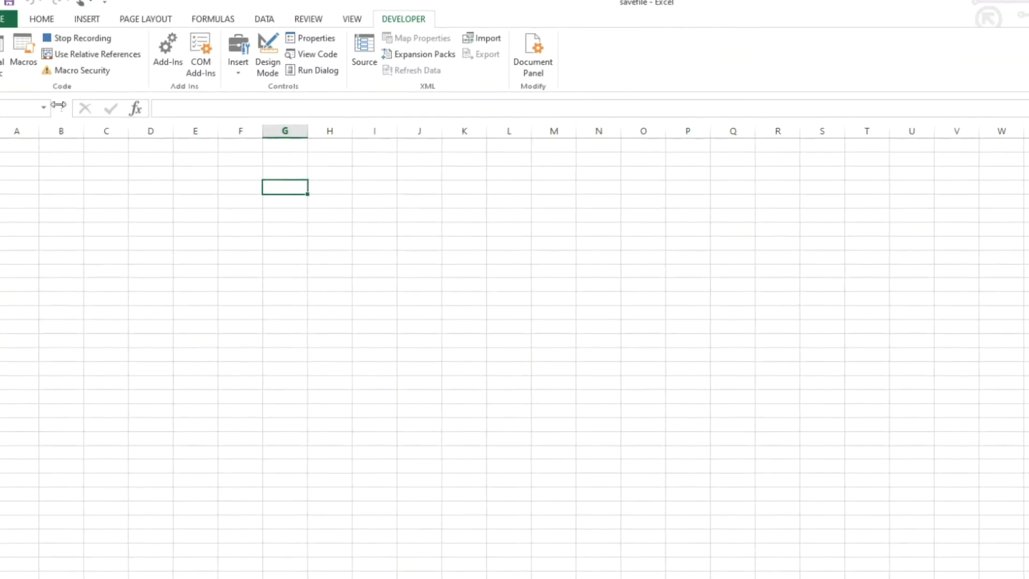
Step: Stop macro recording and open Module1 to view the recorded Macro1 SaveAs code
left_click(79, 38)
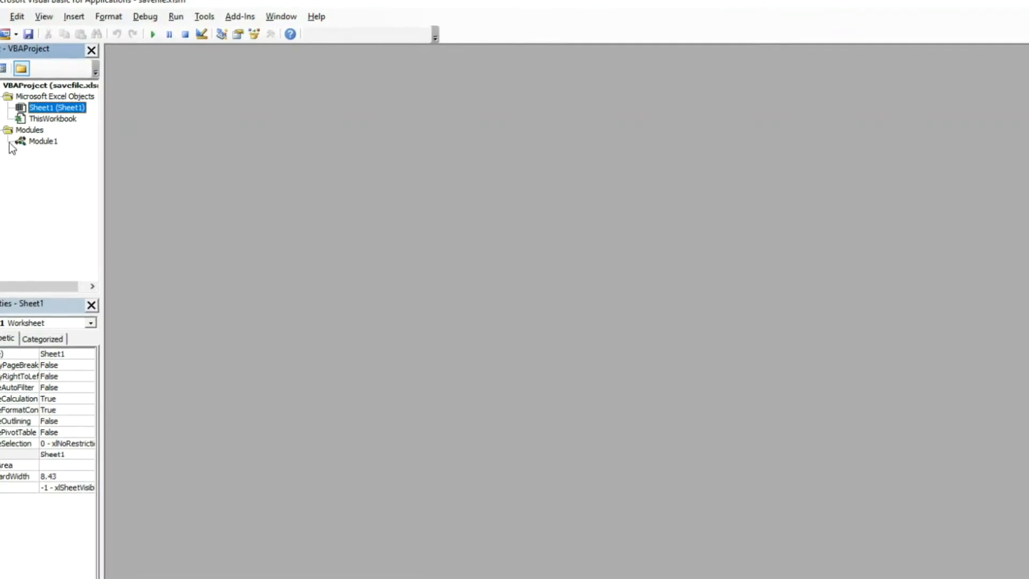
double_click(43, 140)
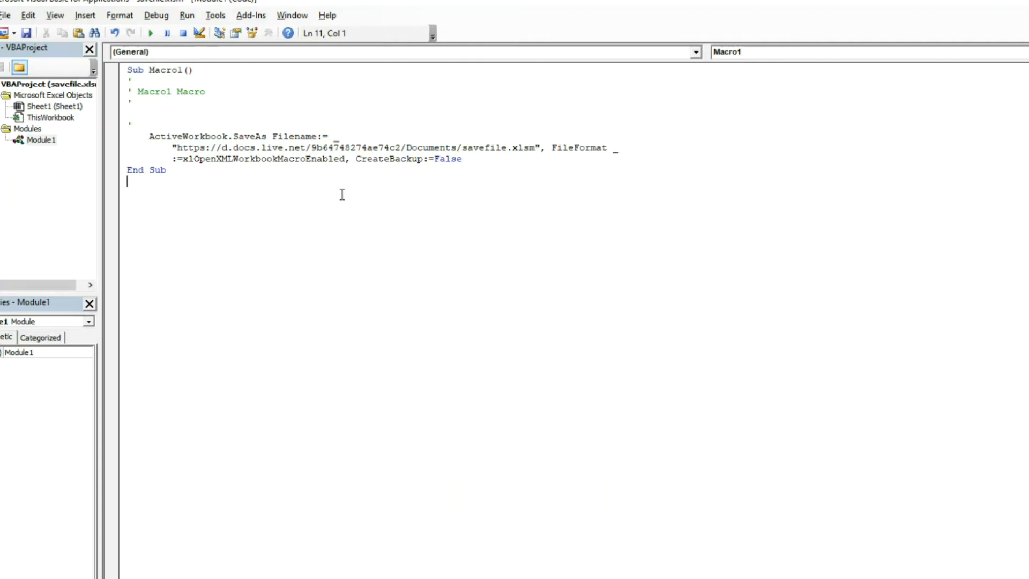
Step: Type Sub SAVE_OneDrive() with Dim Filename As String and Dim Onedrive As String
type("sub")
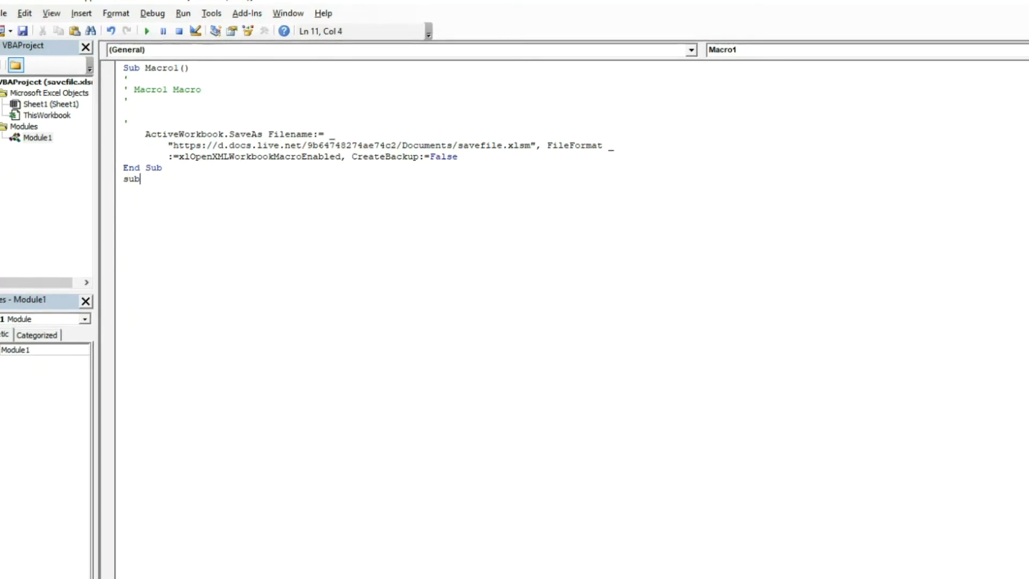
type("SAVE_")
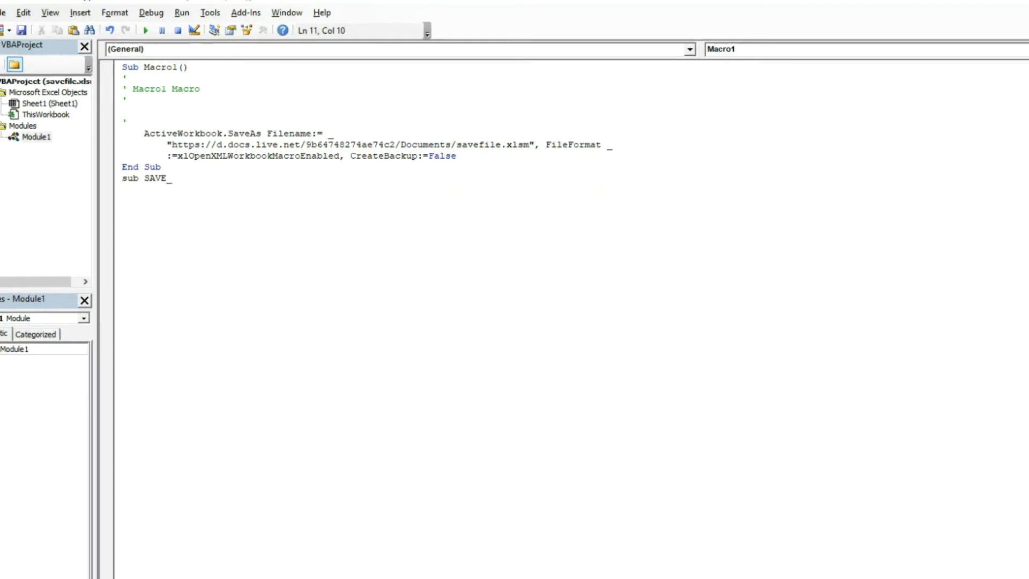
type("one")
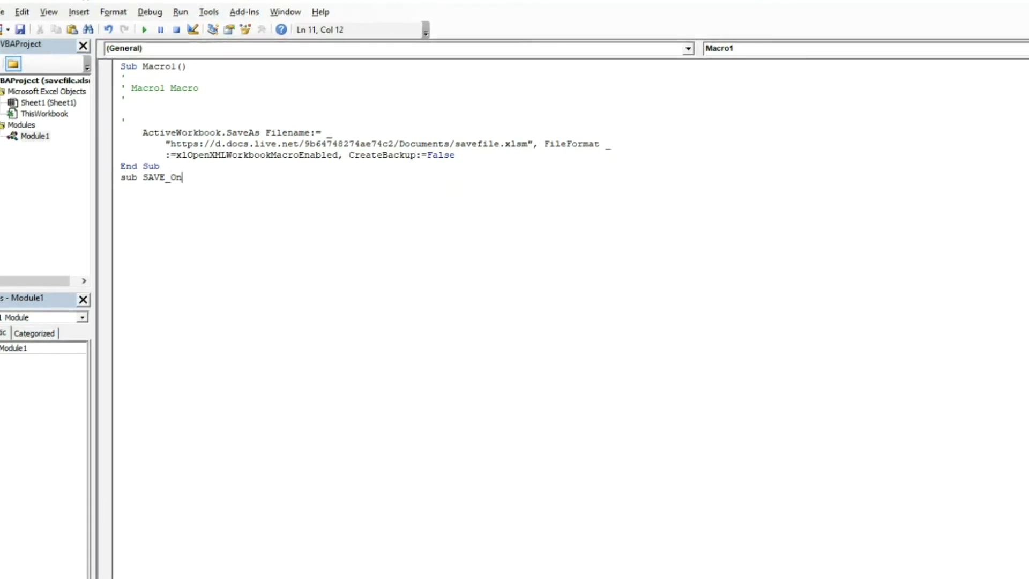
type("eDrive(")
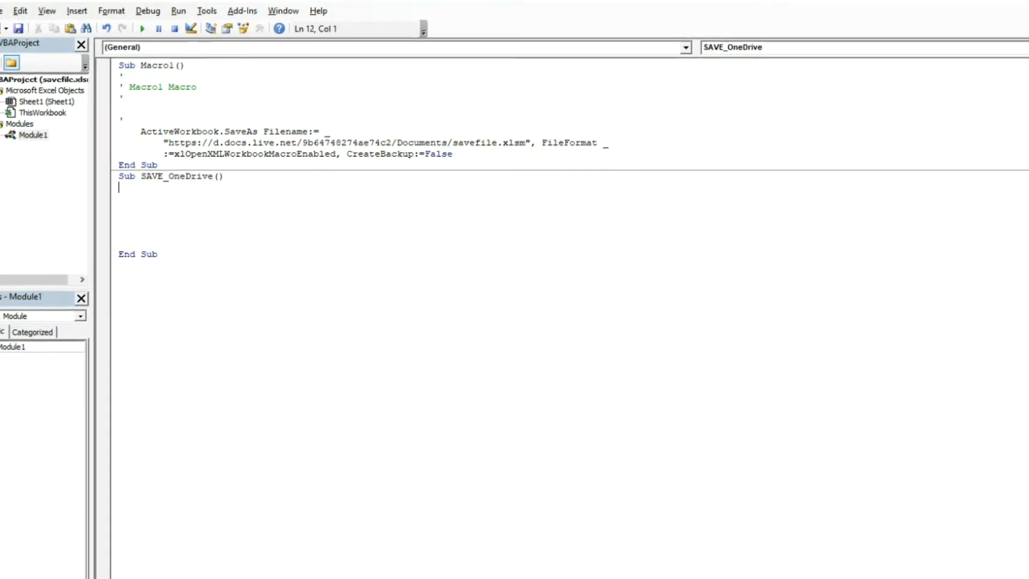
type("Dim")
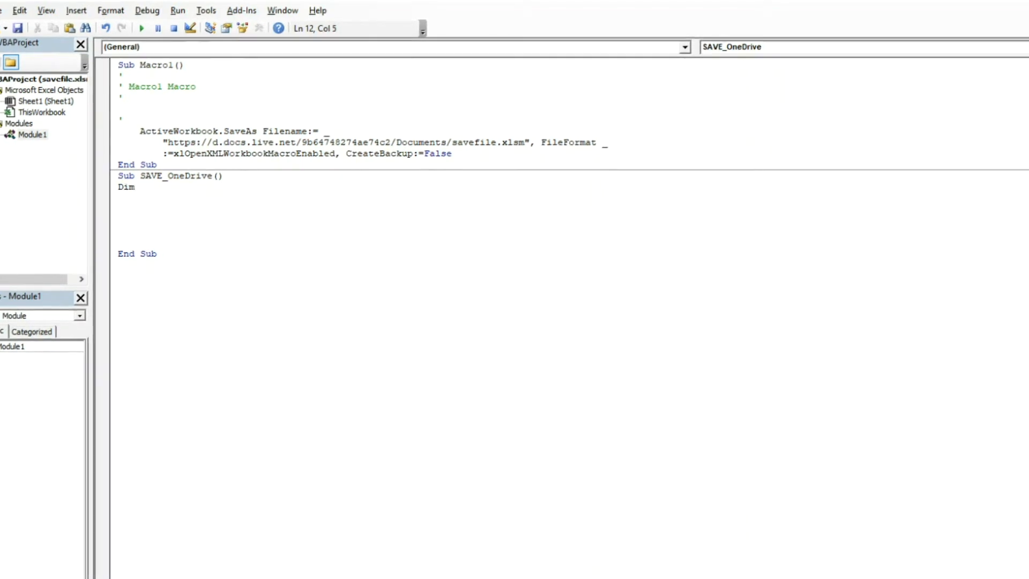
type("File")
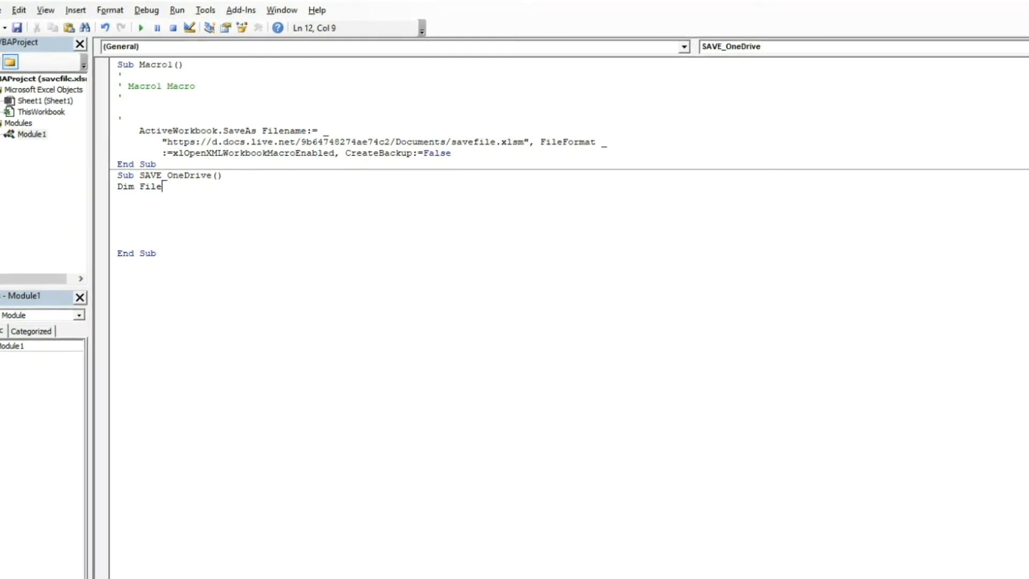
type("name")
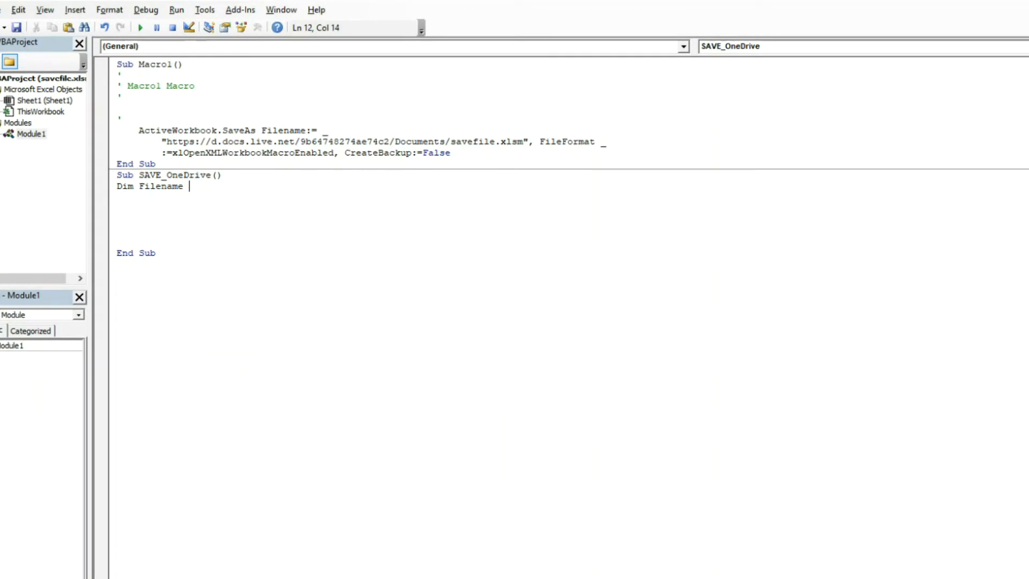
type("As st")
left_click(338, 197)
type("Dim On")
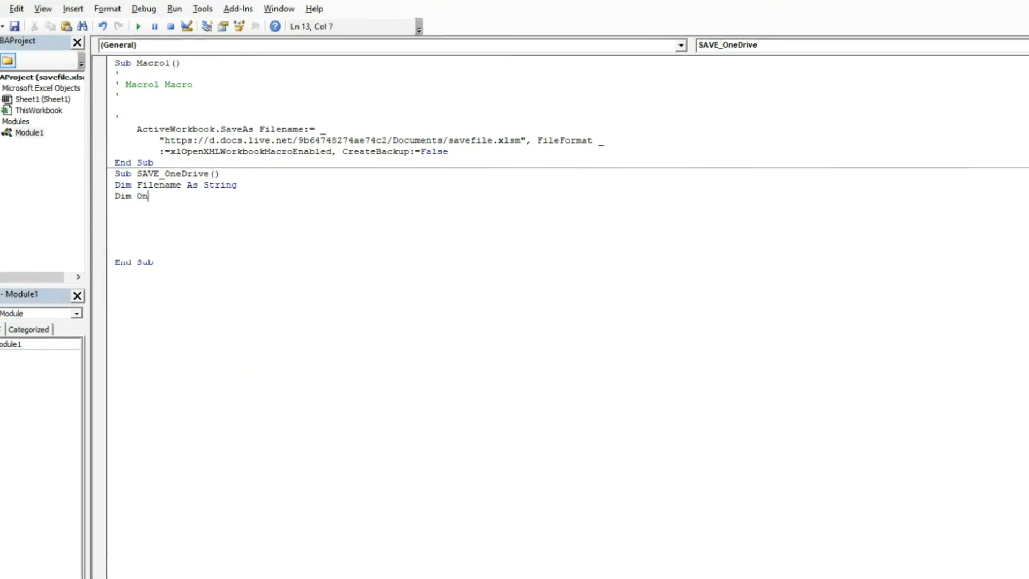
type("edrive")
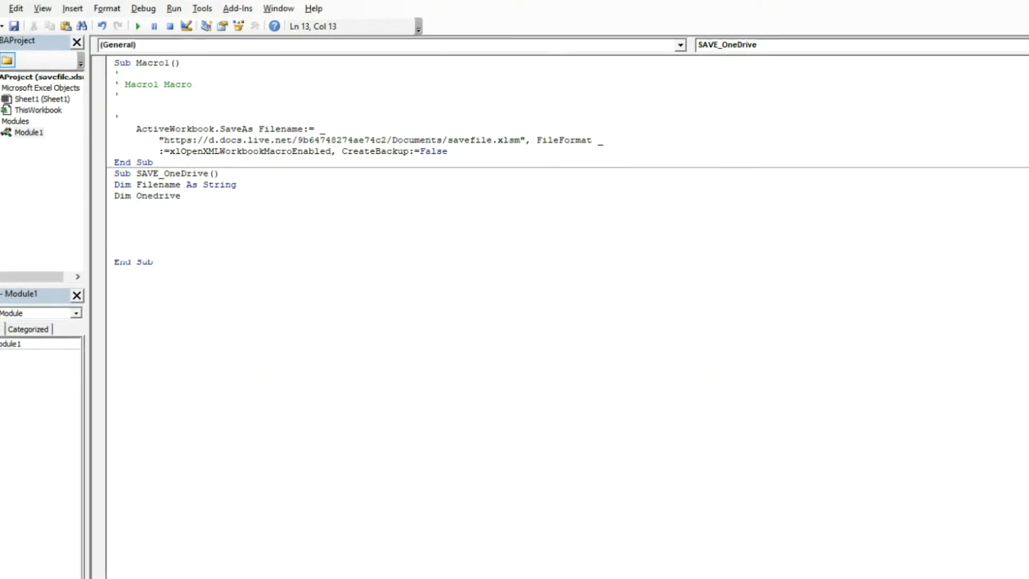
type("as String")
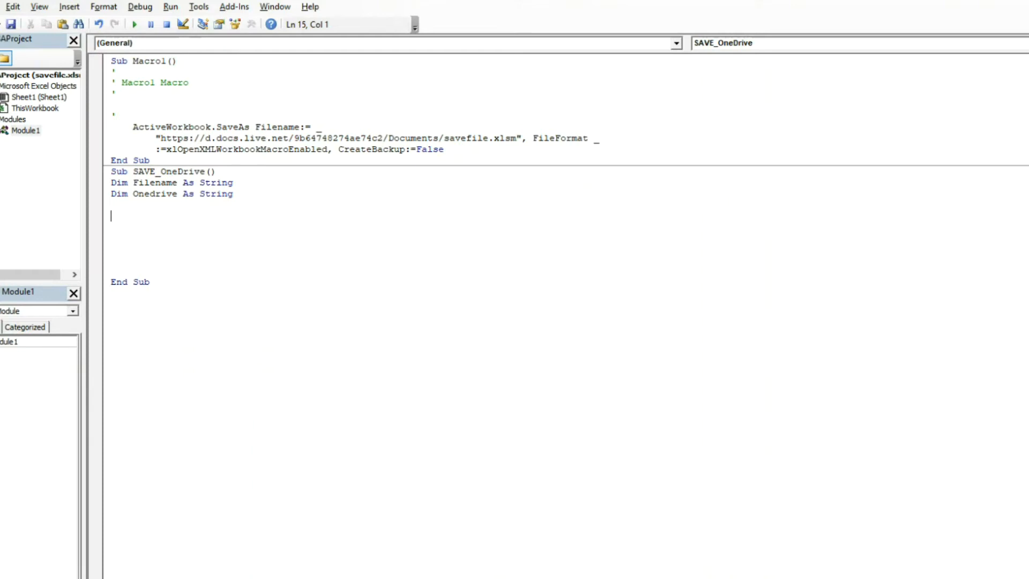
Step: Begin the Filename assignment with Format(Now(), "MM-DD-YYYY AMPM")
type("file")
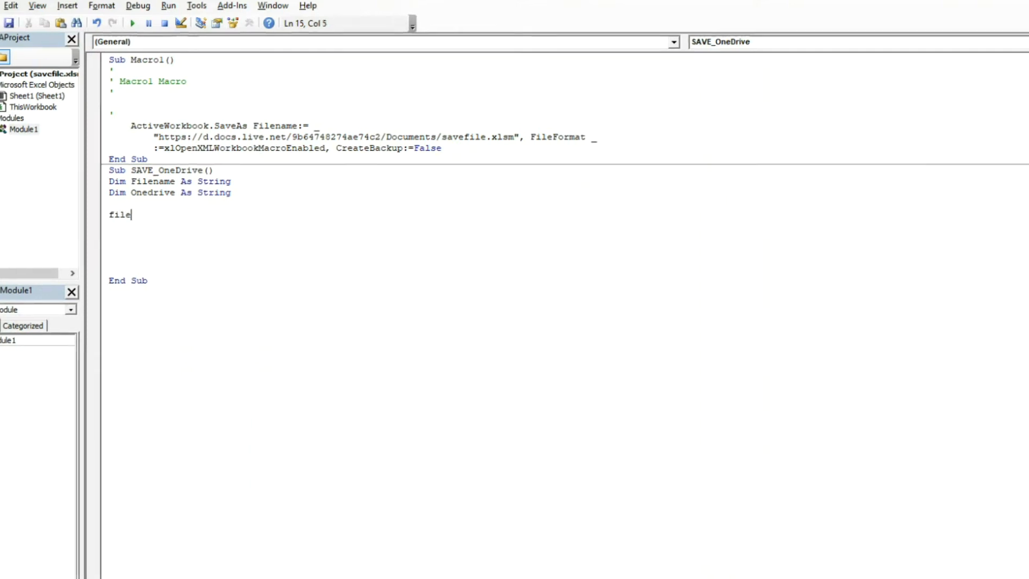
type("name =")
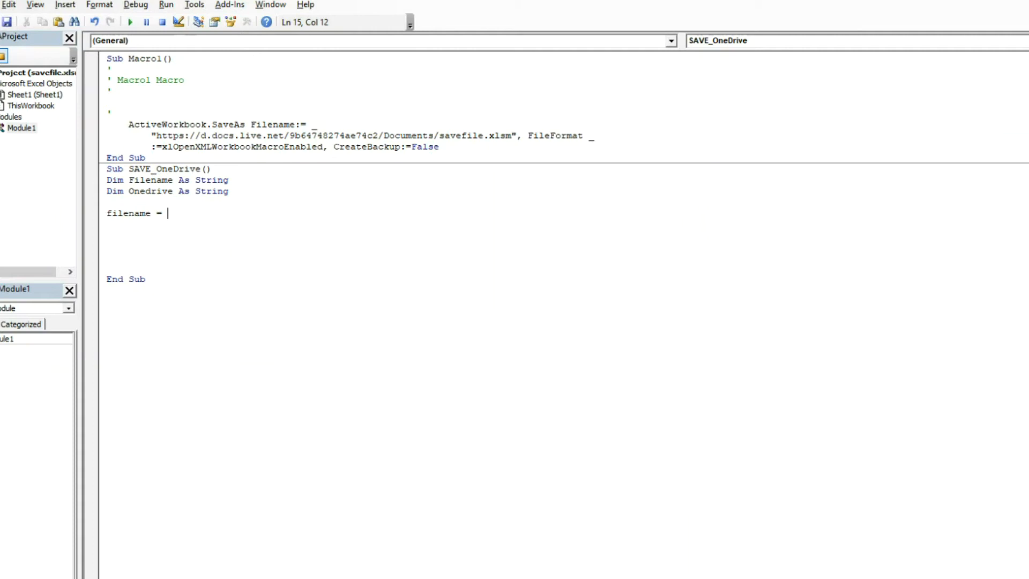
type("form")
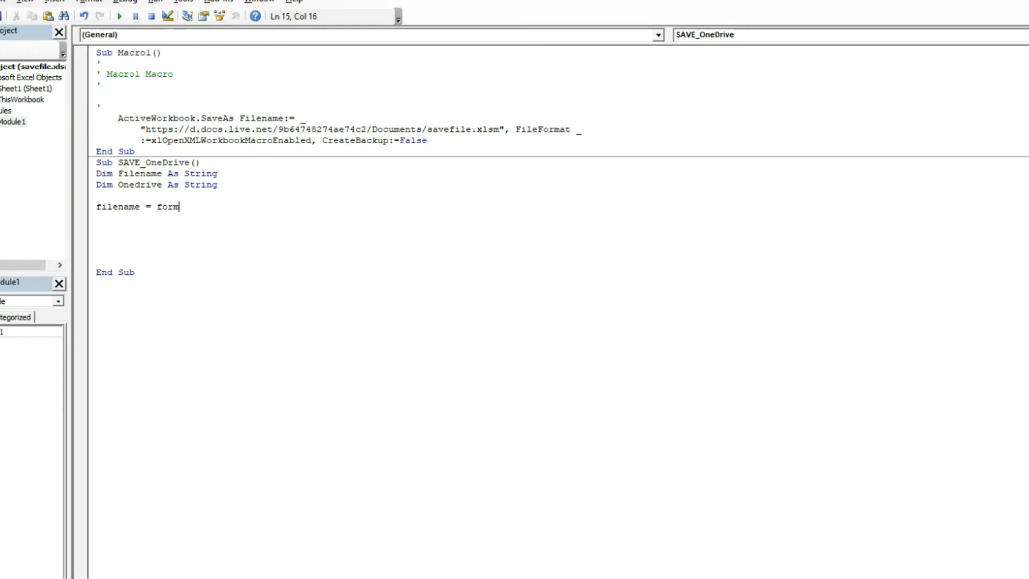
type("at")
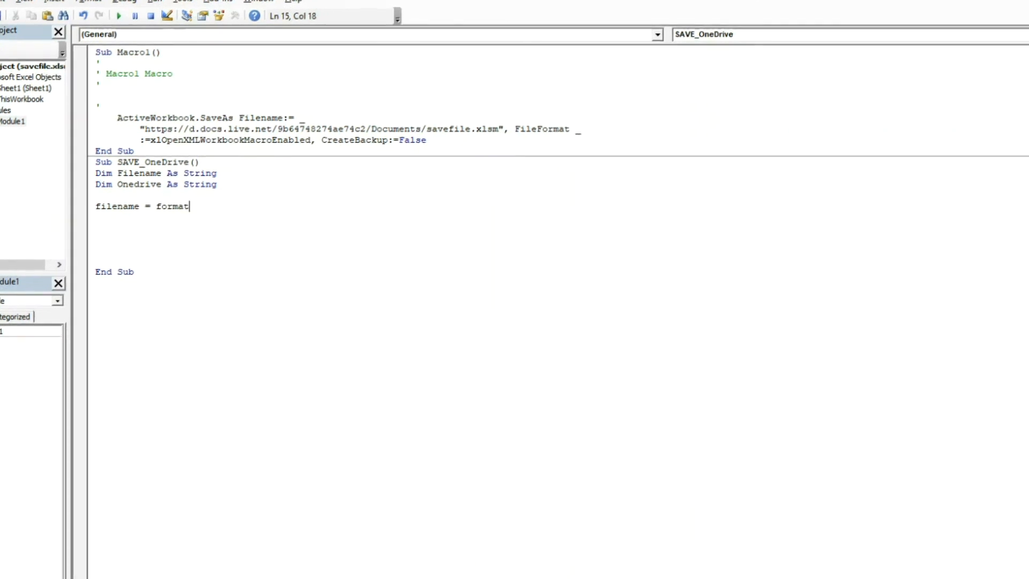
type("(now")
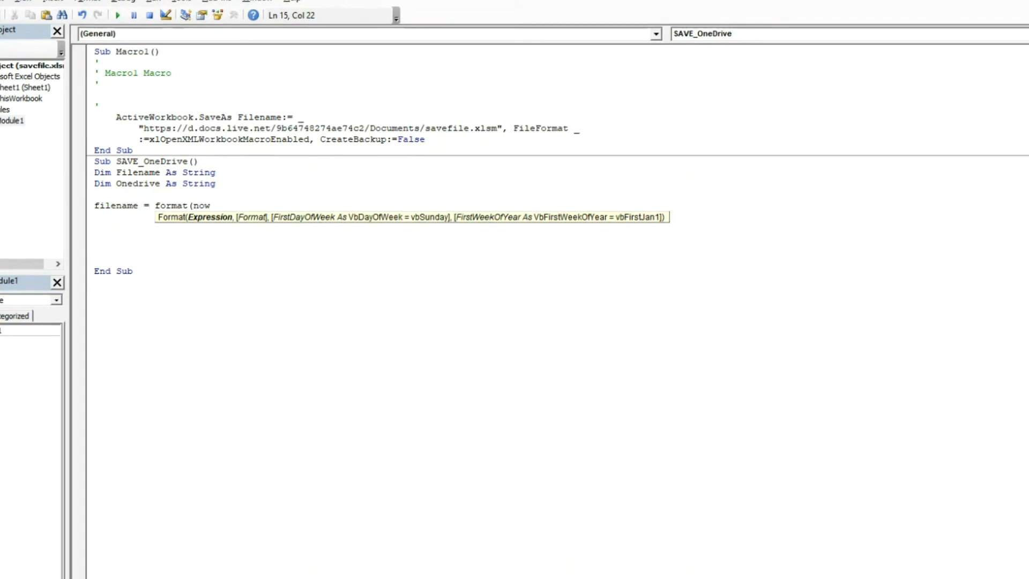
type("()")
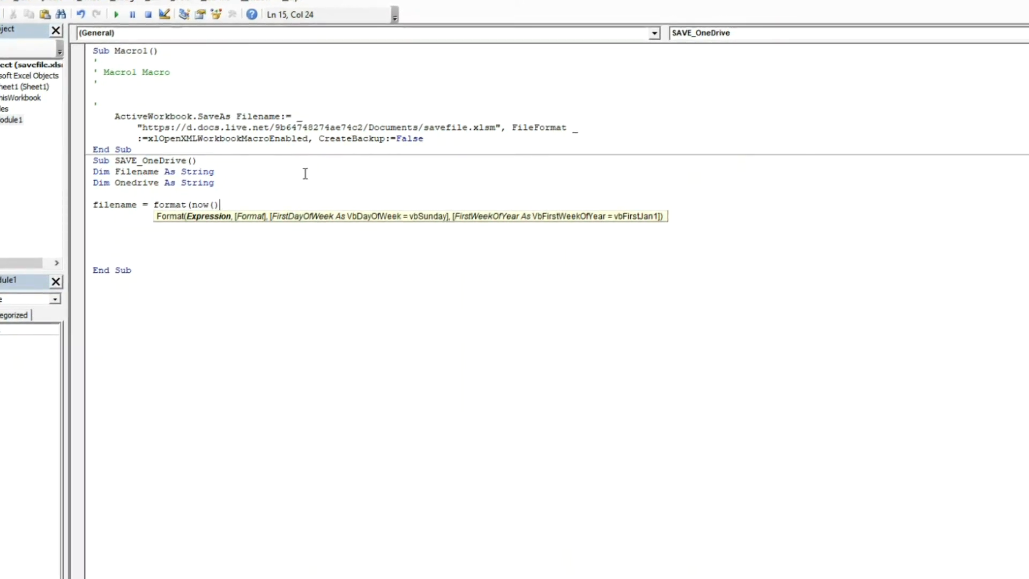
type(", \"")
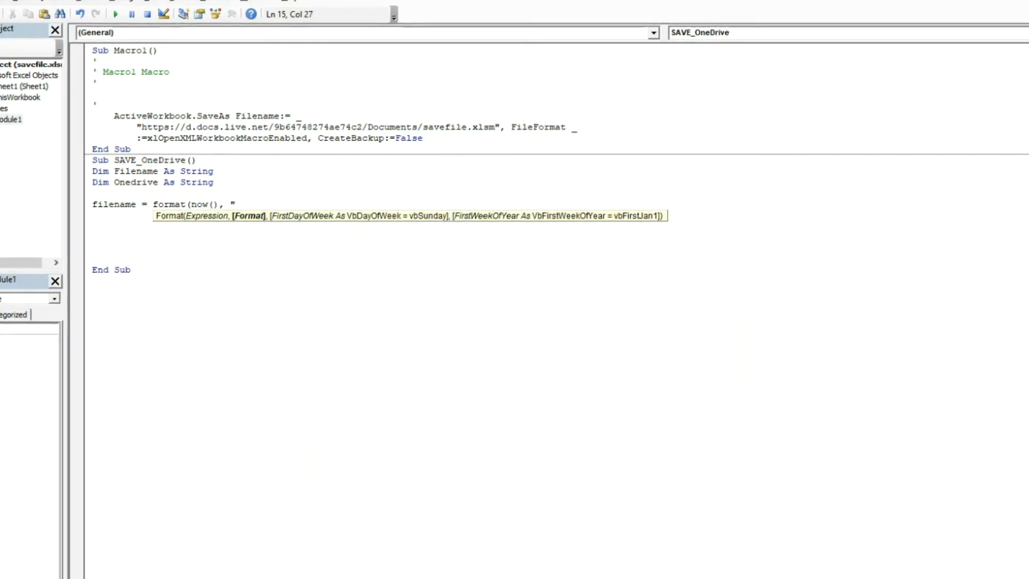
type("MM")
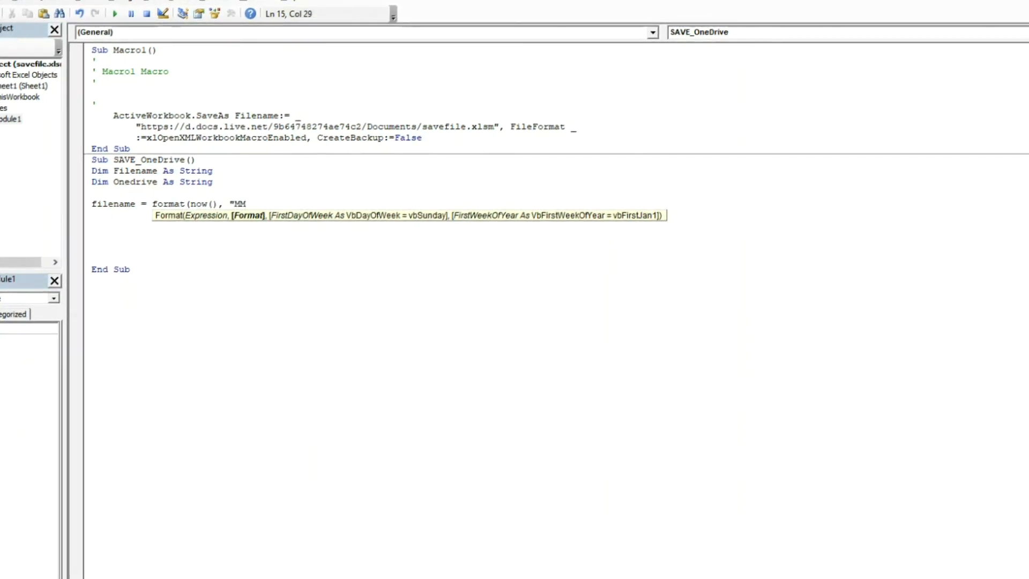
type("-DD")
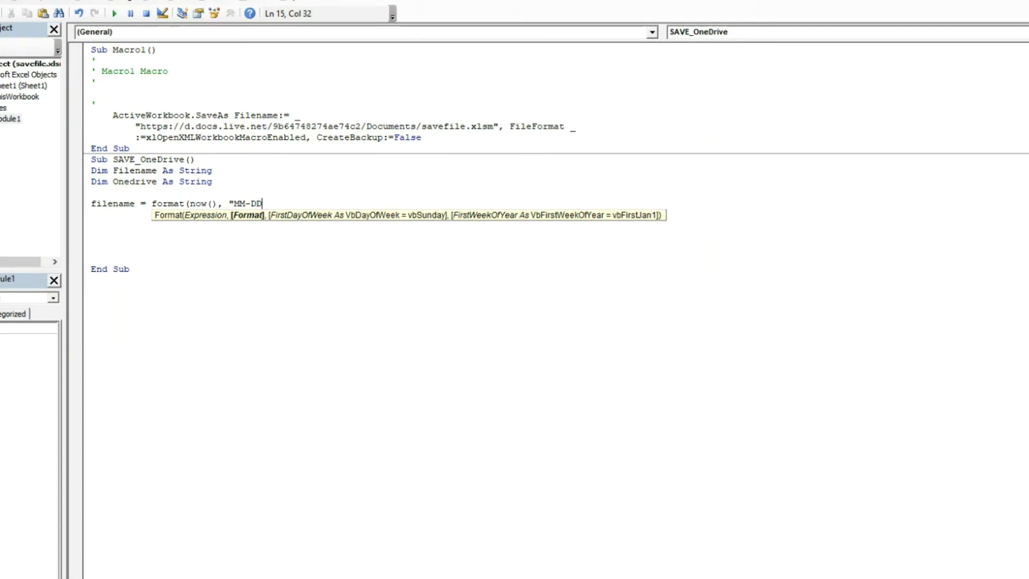
type("-")
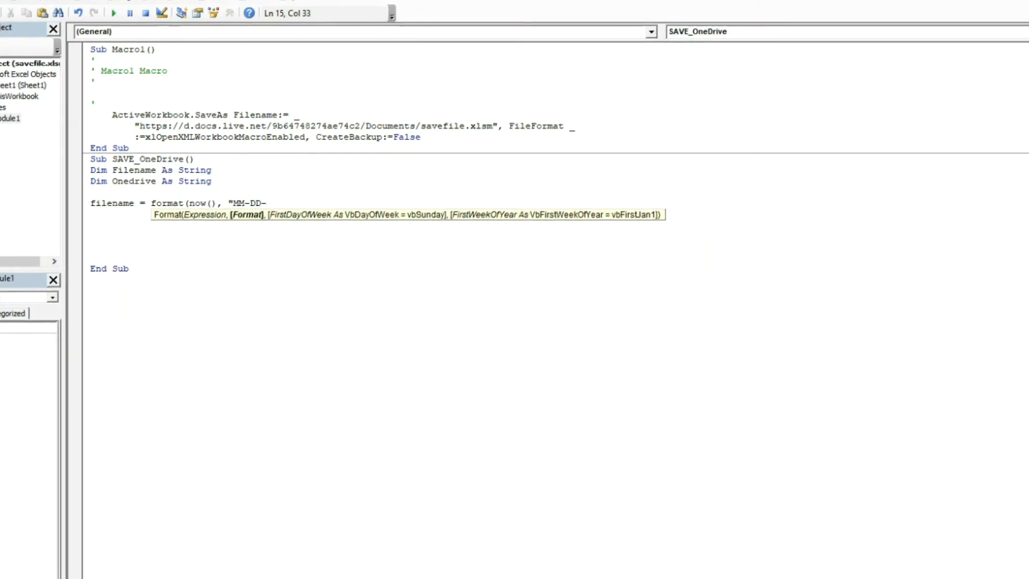
type("YYYY A")
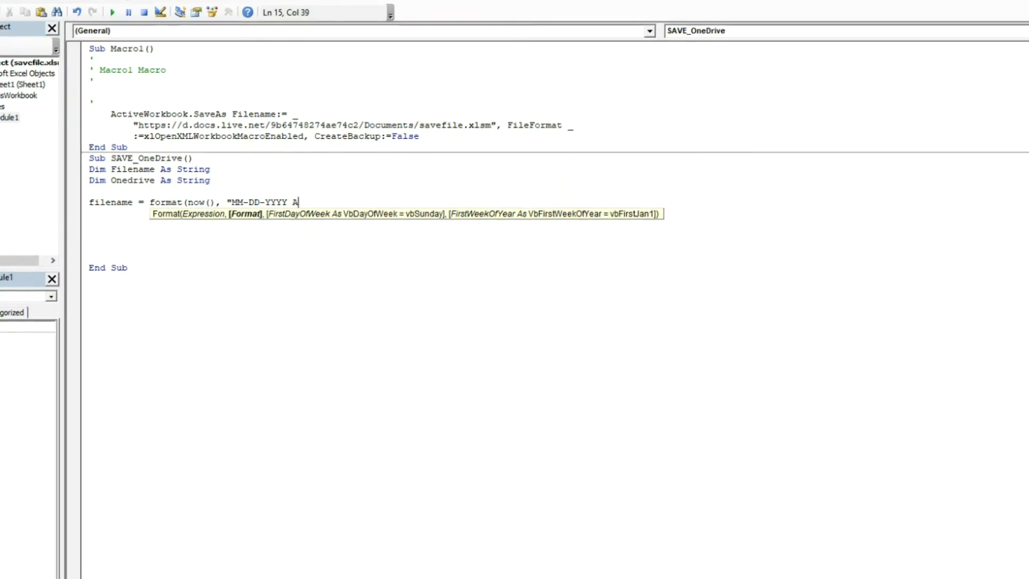
type("MPM")
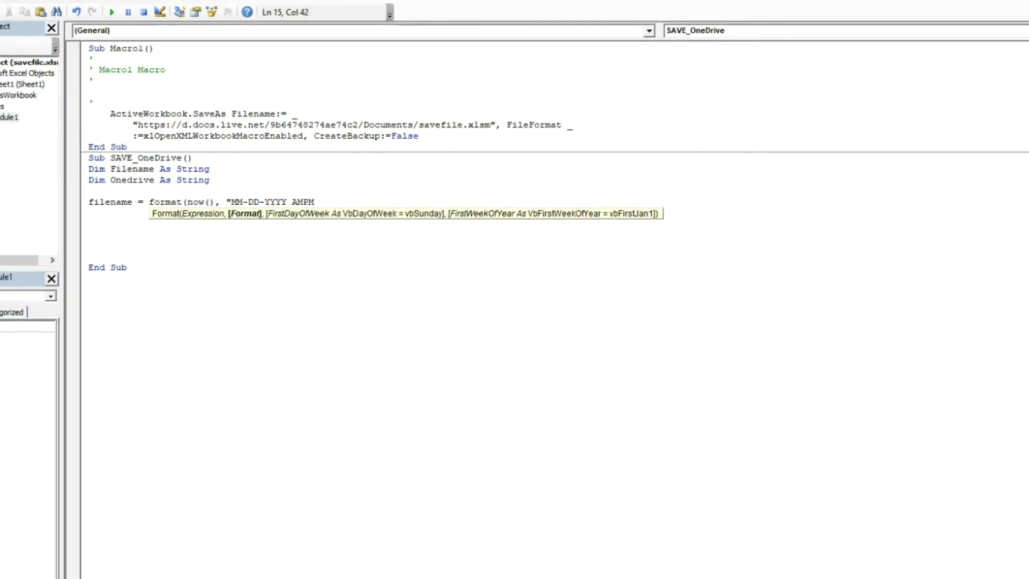
type("\"")
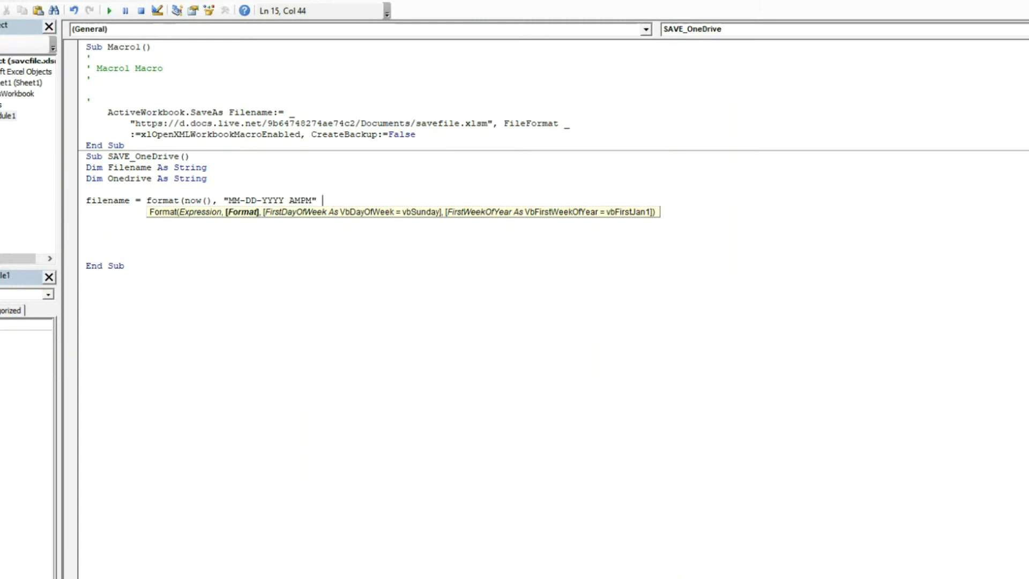
Step: Append & " Saved_File.xlsm" to the Filename line and dismiss the compile error
type("&")
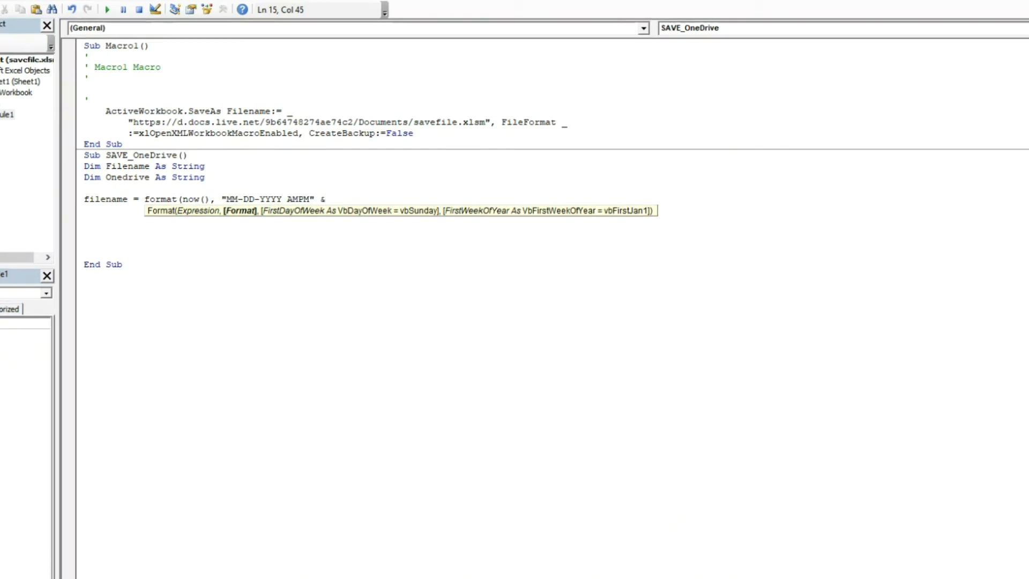
type("\"")
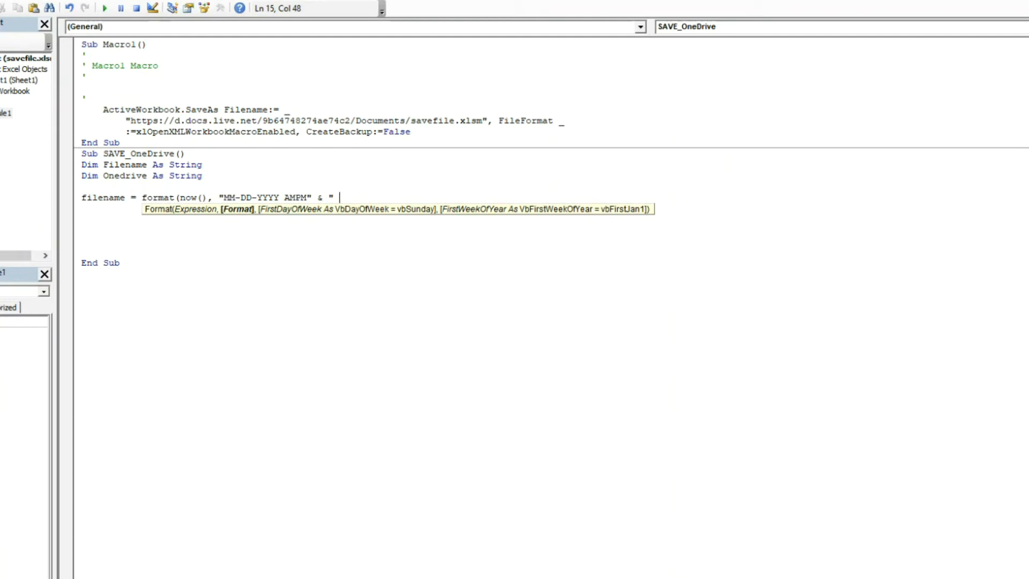
type("Saved")
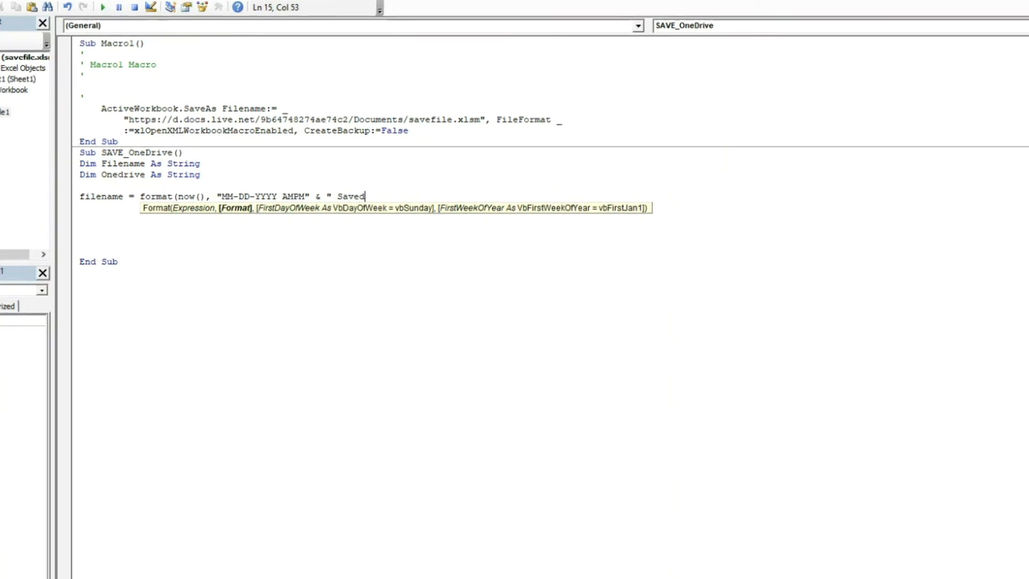
type("_File")
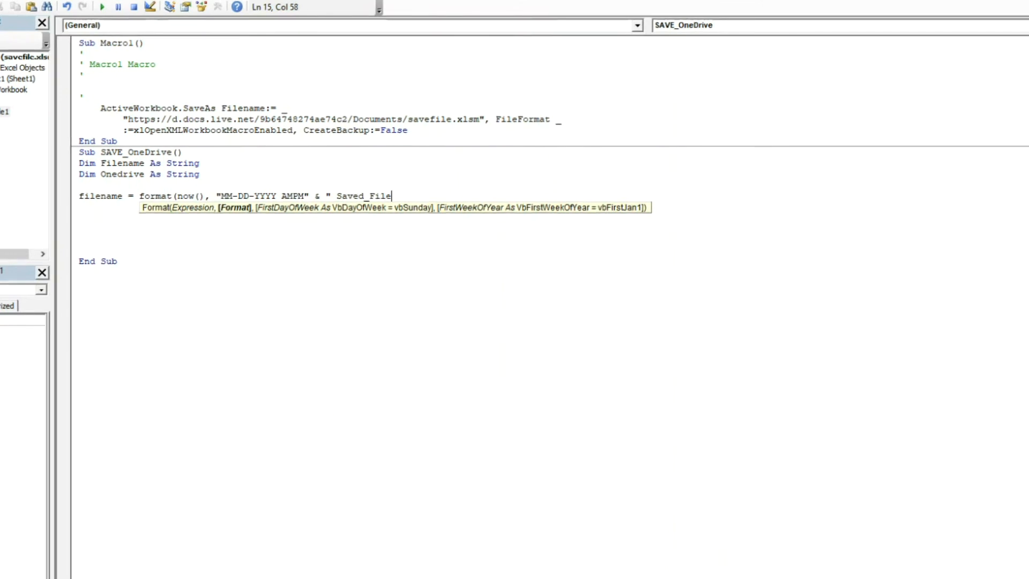
type(".")
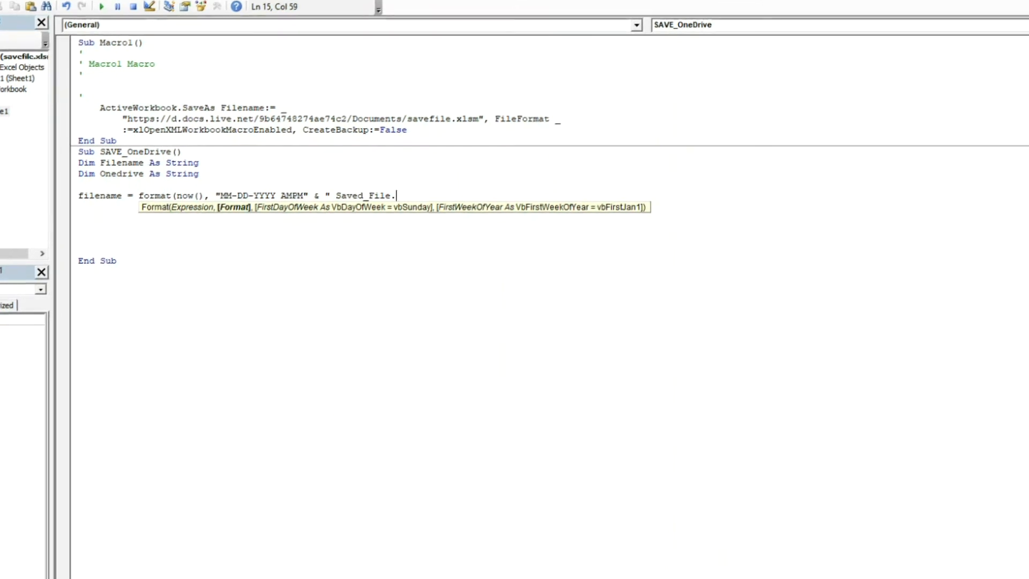
type("xl")
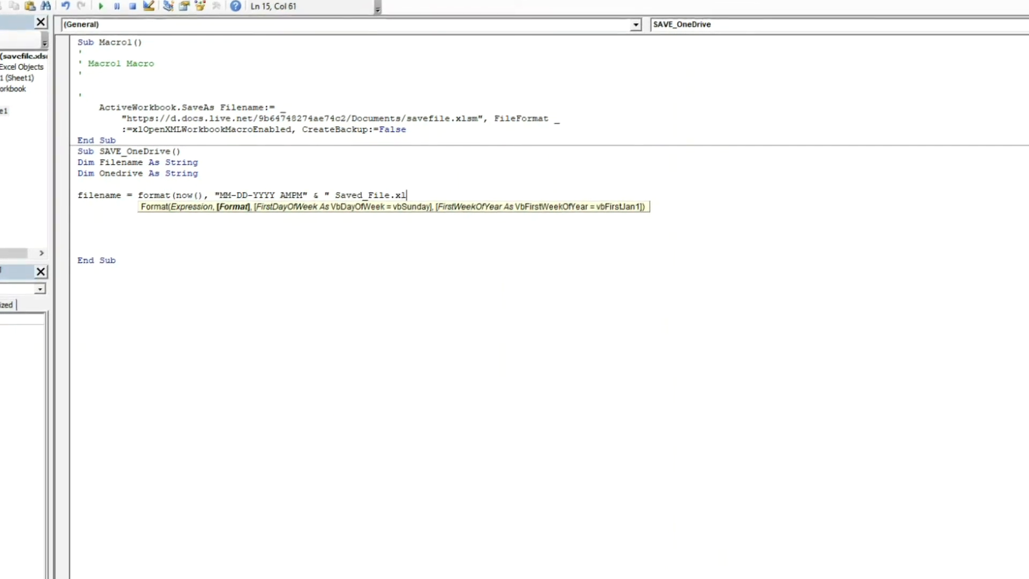
type("s")
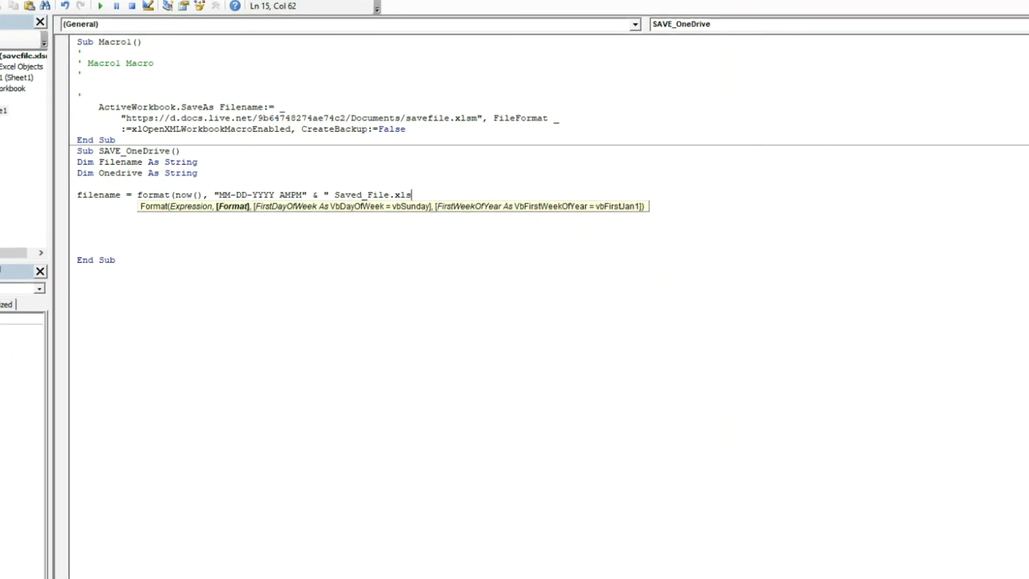
type("m")
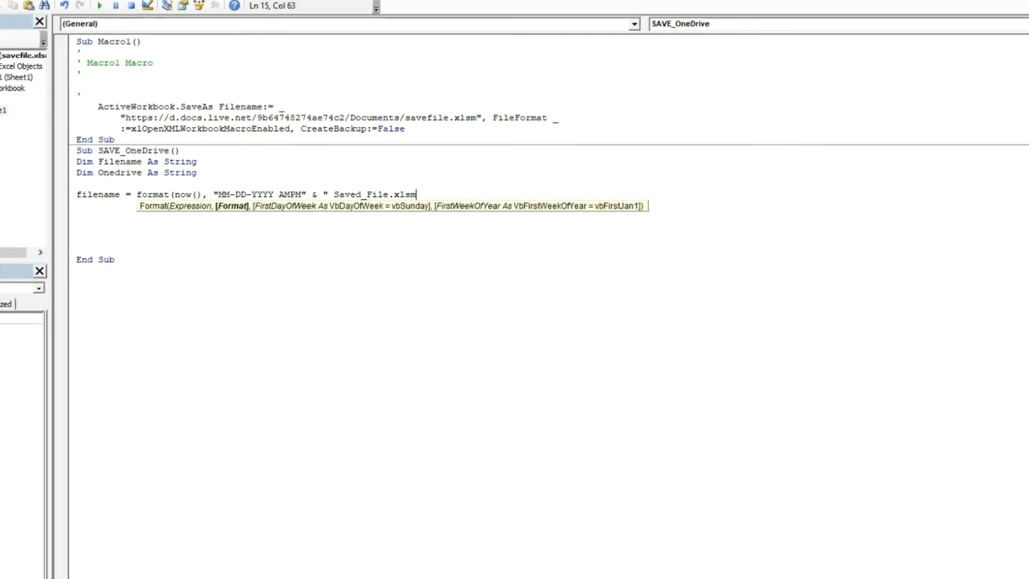
type("\"")
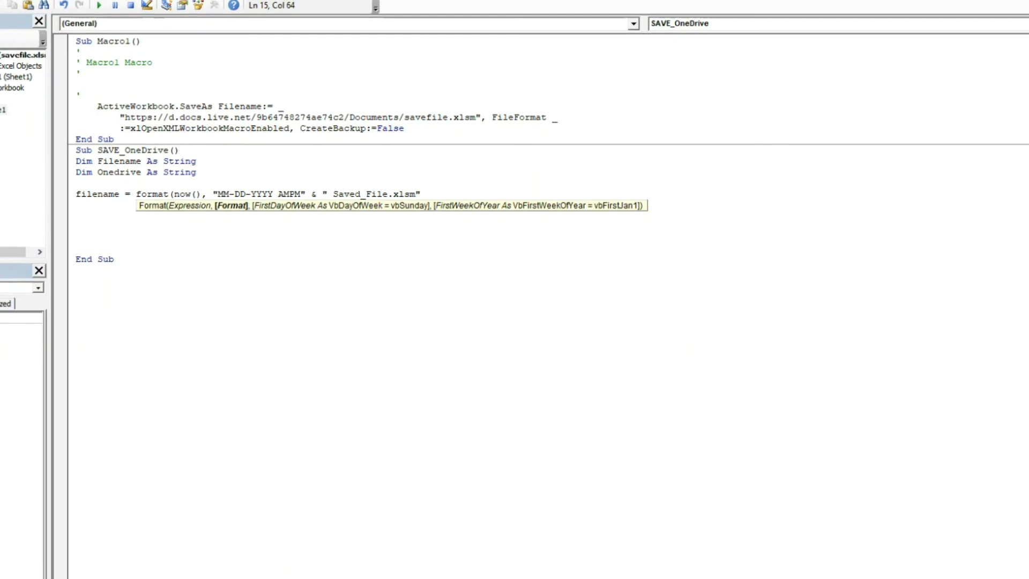
left_click(98, 5)
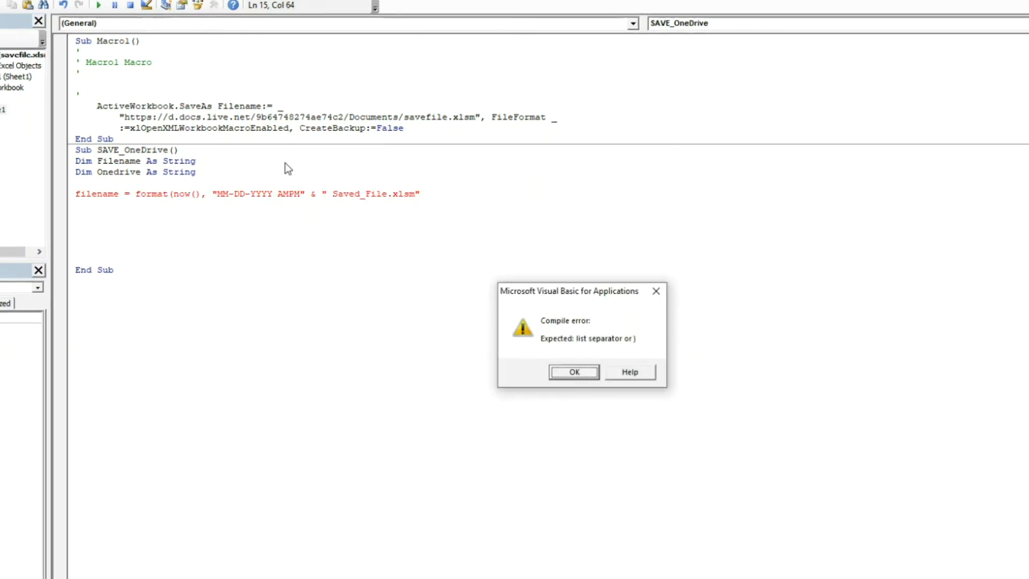
left_click(572, 371)
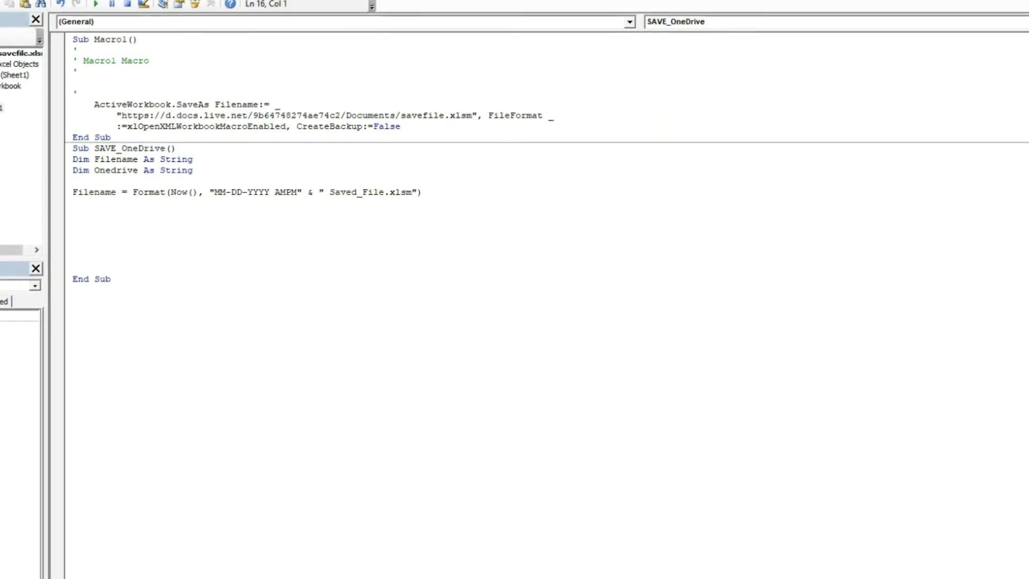
type("Onedrive =")
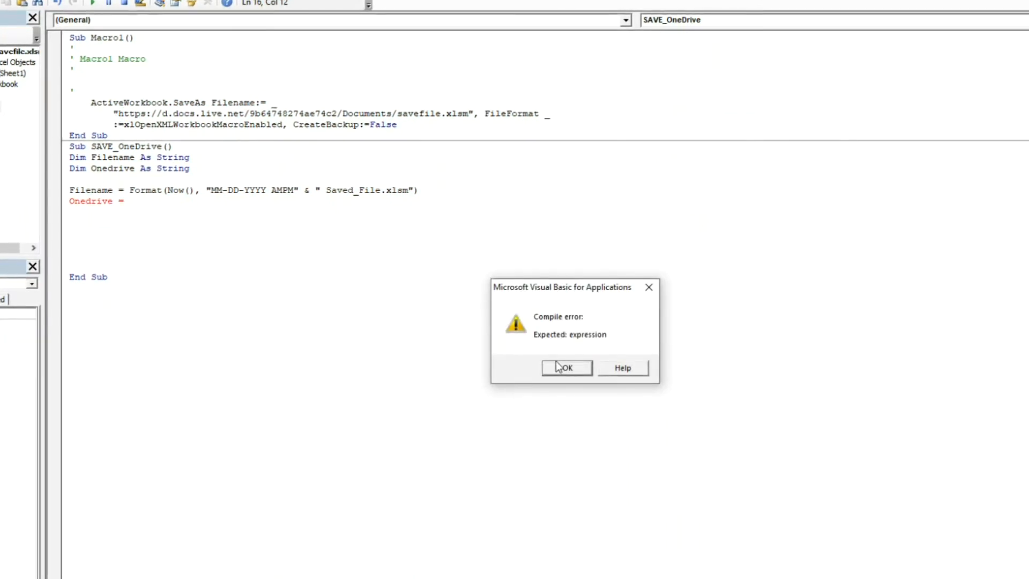
left_click(566, 368)
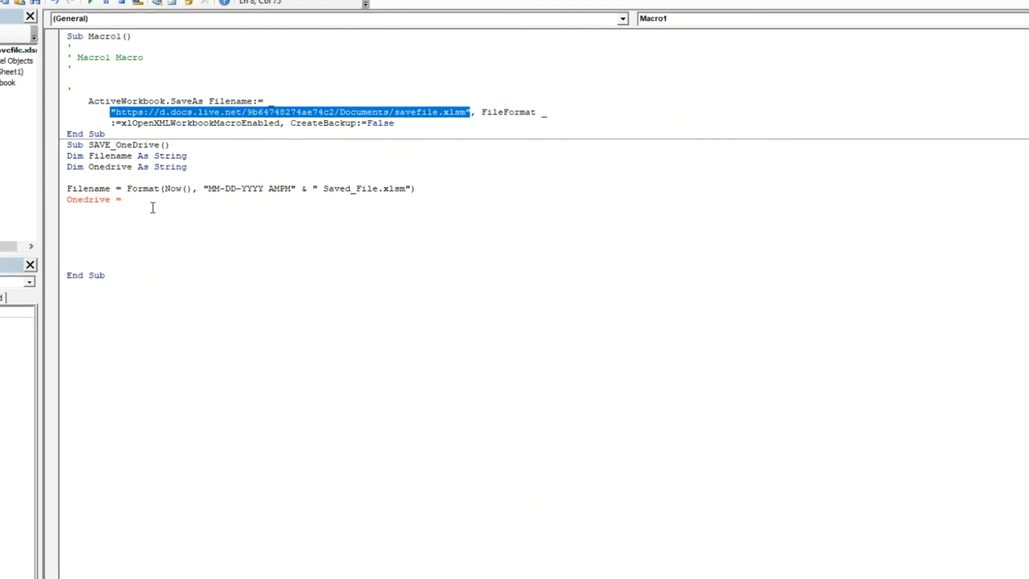
left_click(132, 200)
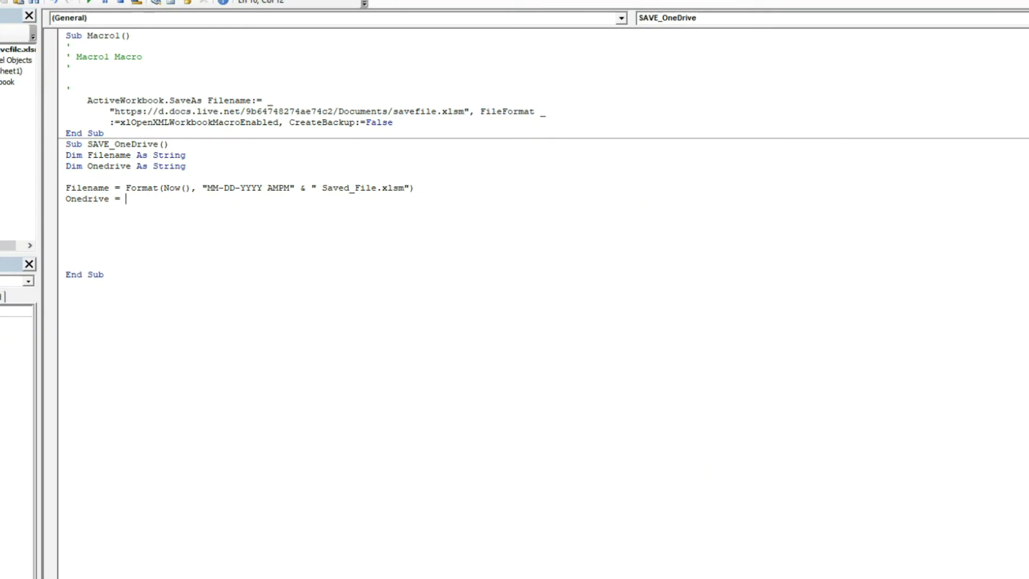
type("\"https://d.docs.live.net/9b64748274ae74c2/Documents/savefile.xlsm\"")
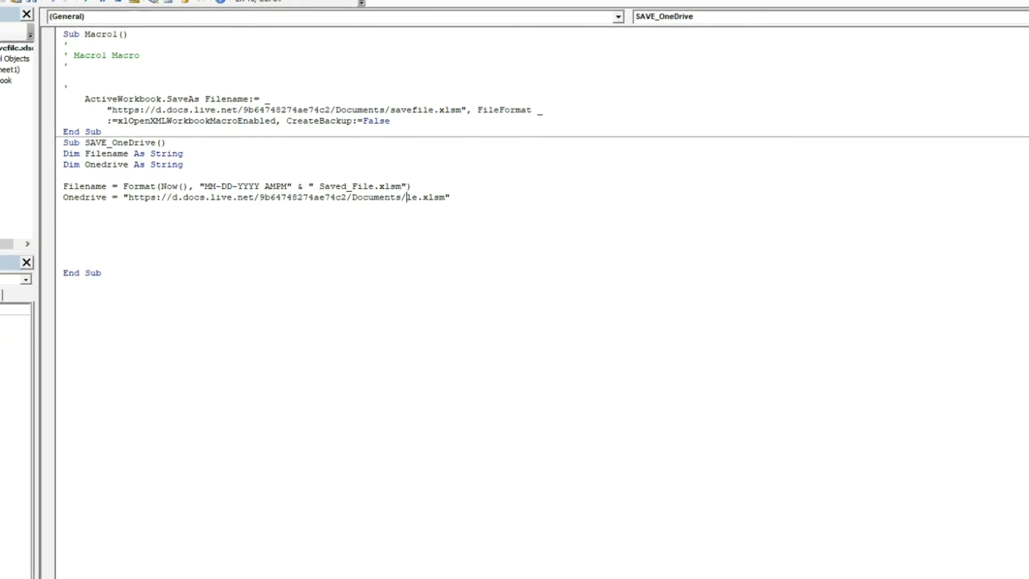
key("Backspace")
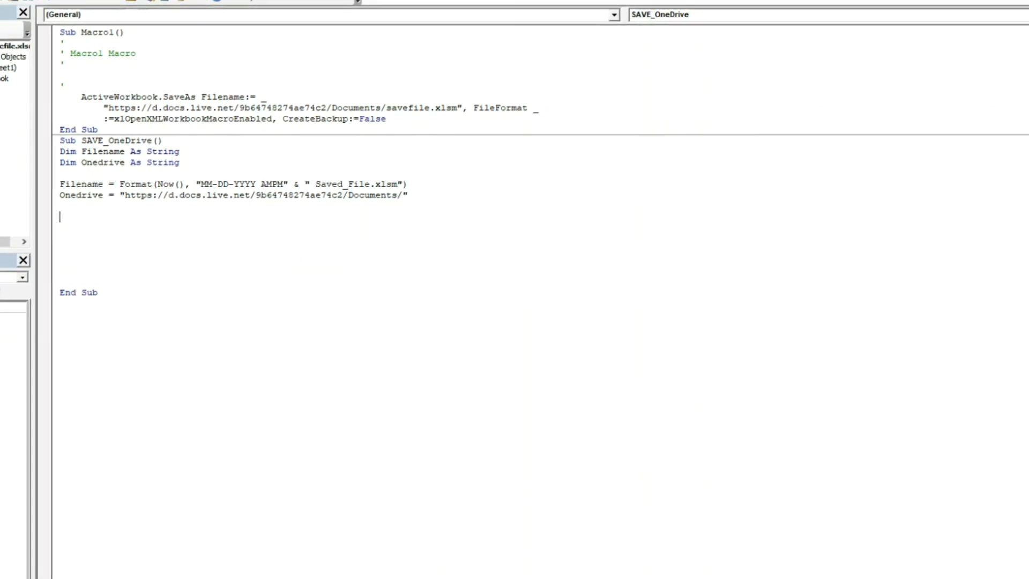
Step: Add a MsgBox Onedrive & Filename test line and dismiss the compile error
type("msgbox")
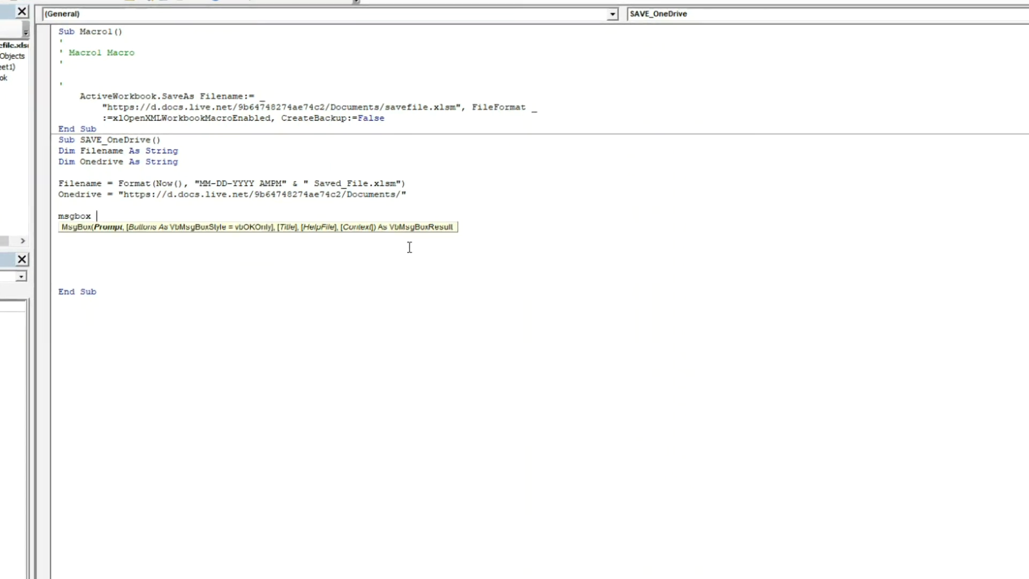
type("onedrie")
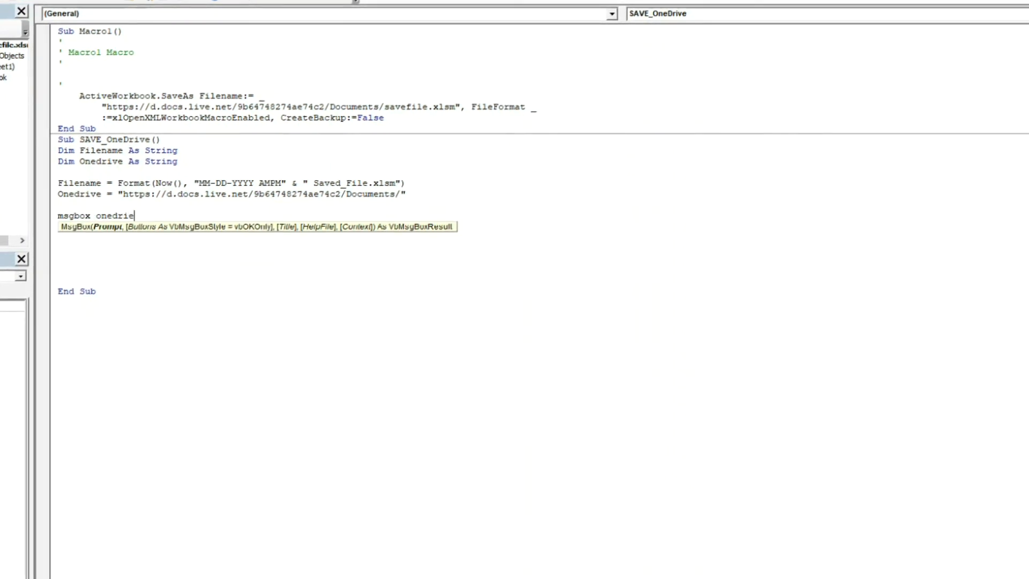
type("filename")
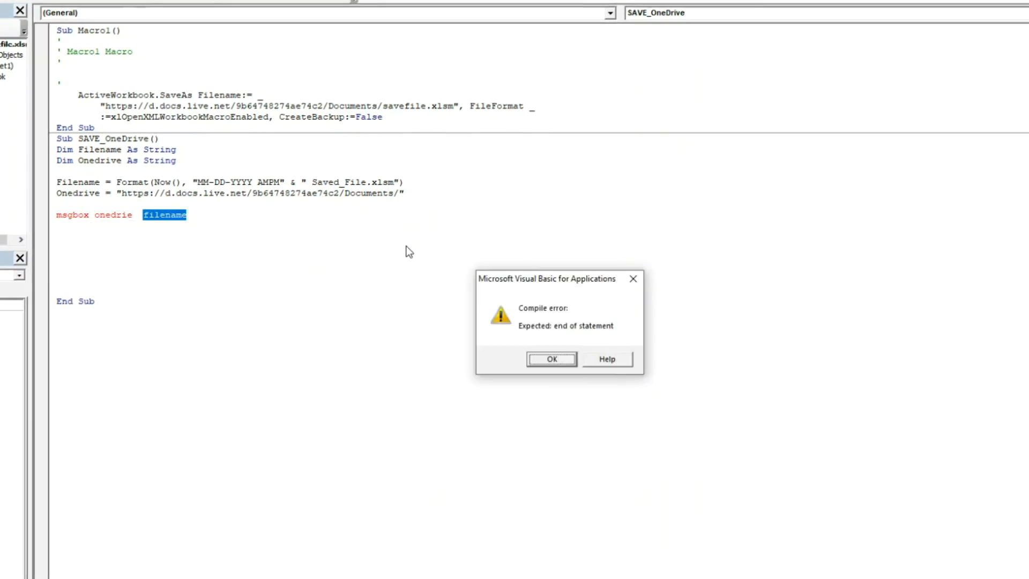
left_click(551, 359)
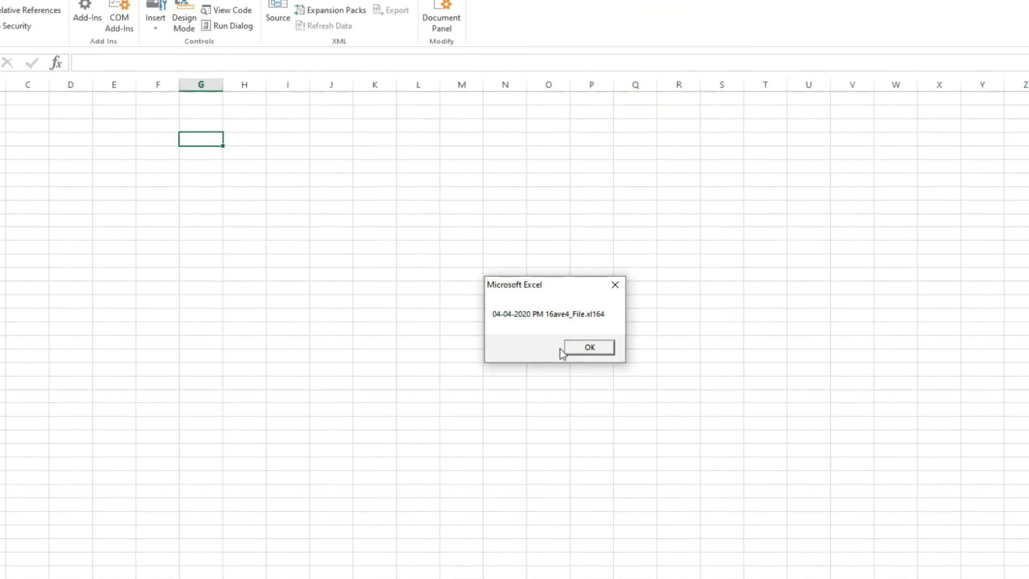
mouse_move(588, 331)
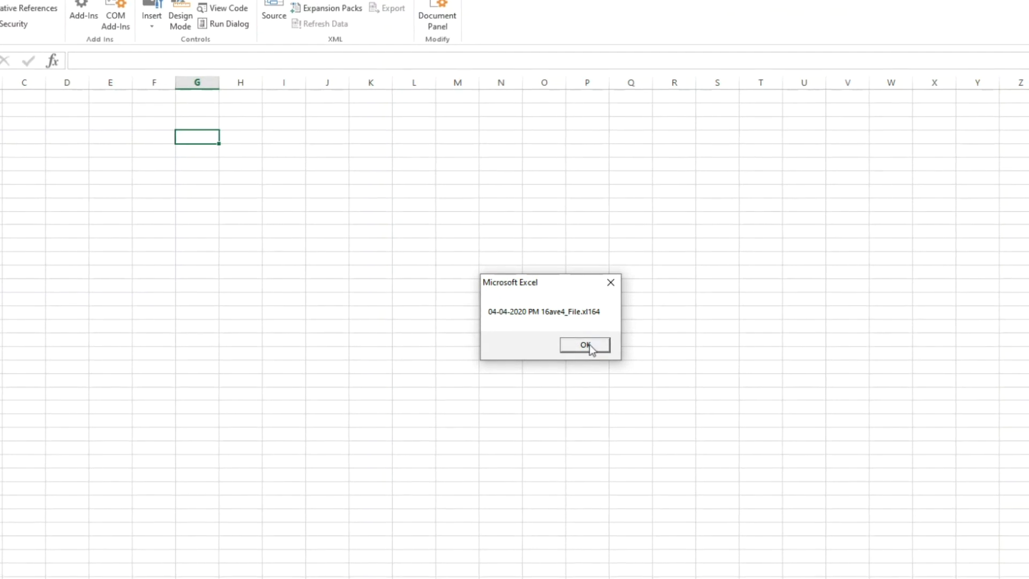
Step: Close the garbled test message, then the corrected 04-04-2020 PM Saved_File.xlsm message
left_click(584, 346)
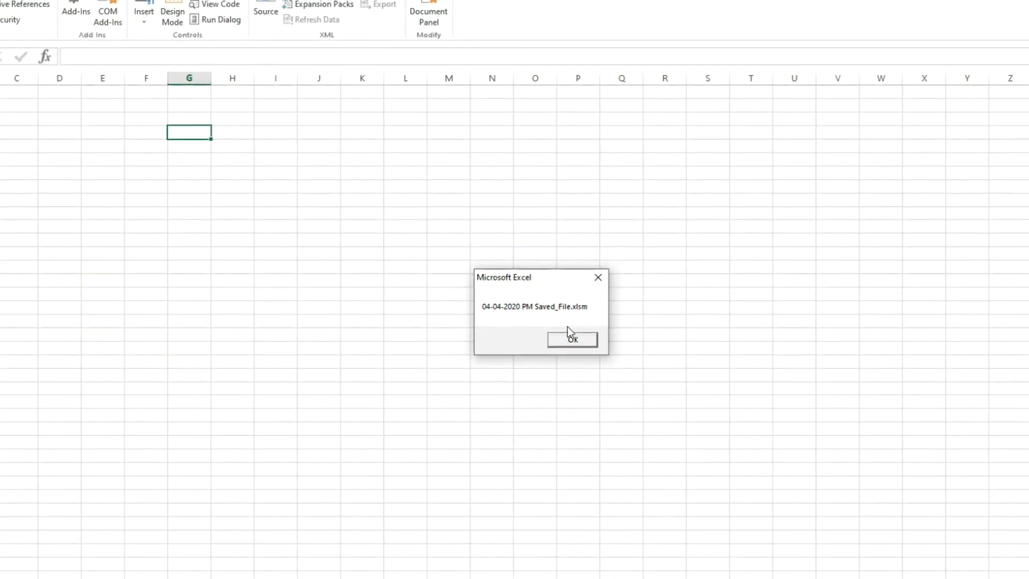
left_click(572, 339)
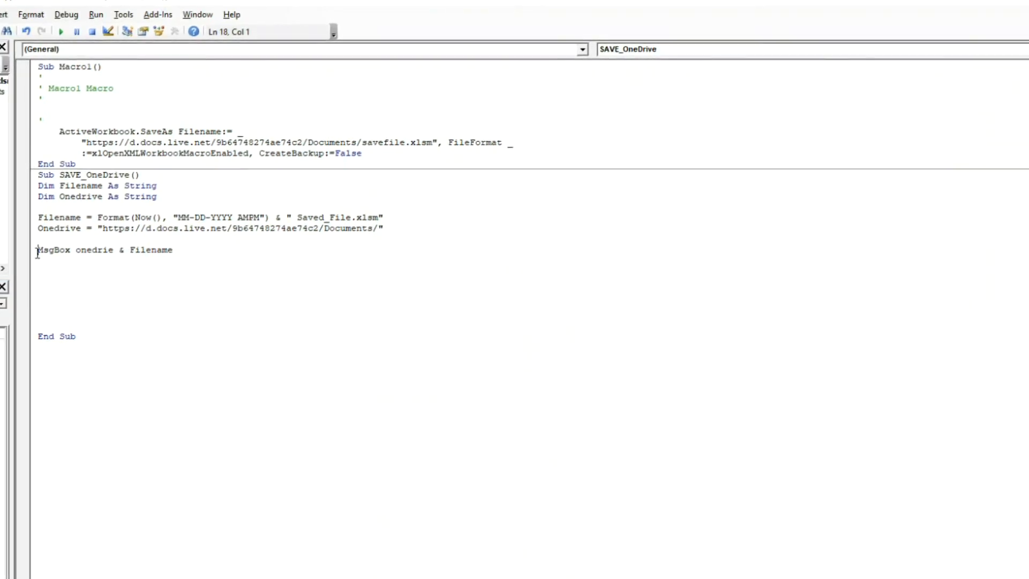
Step: Comment out the MsgBox line and add ActiveWorkbook.SaveAs Filename:=Onedrive & Filename
type("'")
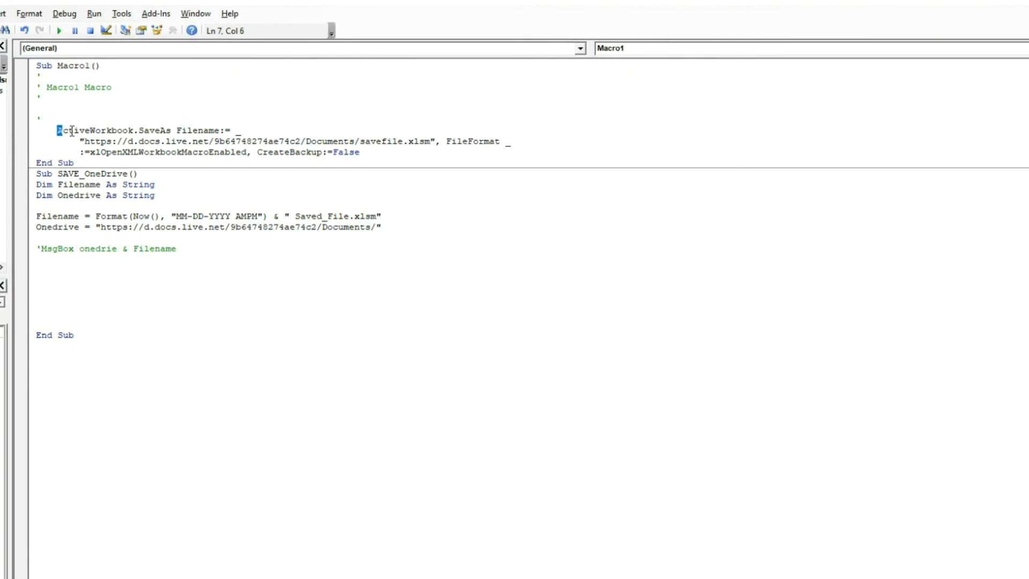
left_click_drag(58, 130, 230, 129)
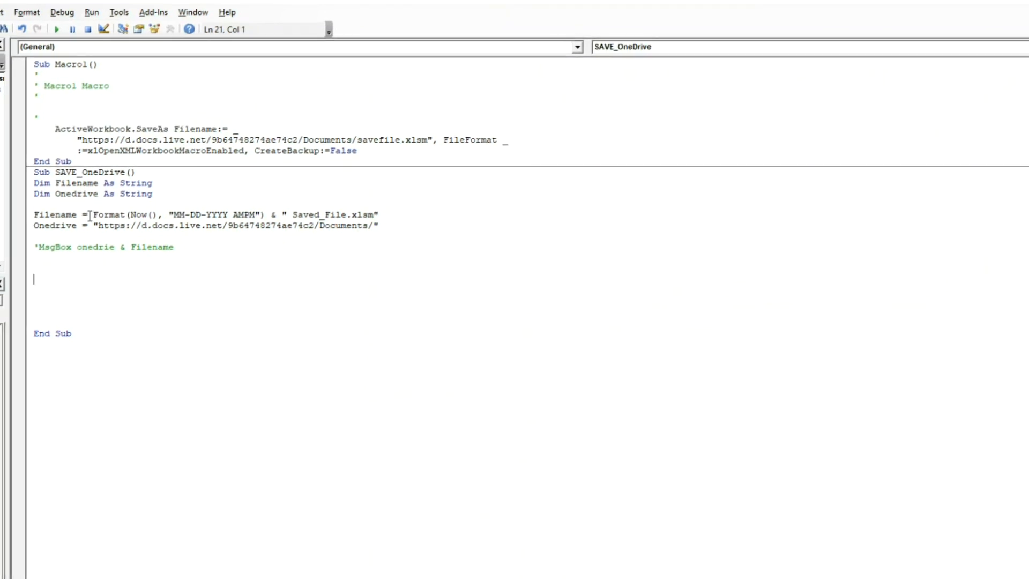
type("ActiveWorkbook.SaveAs Filename:=")
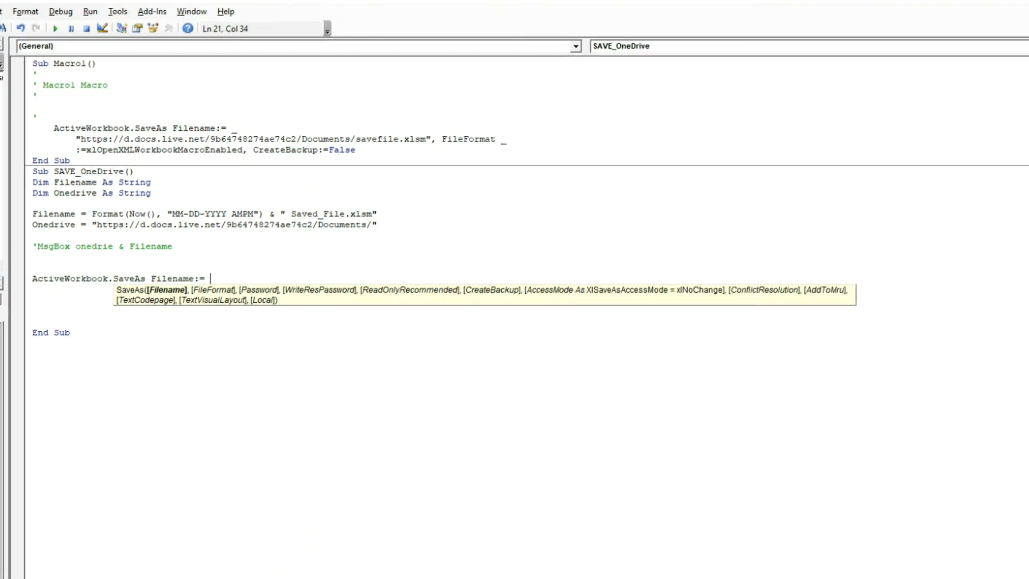
type("onedrive")
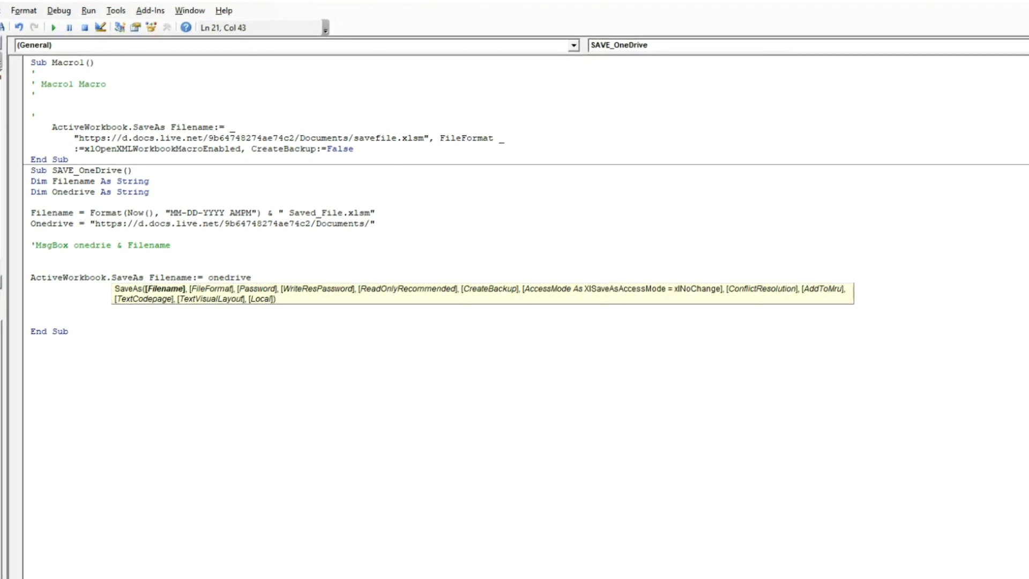
type("&")
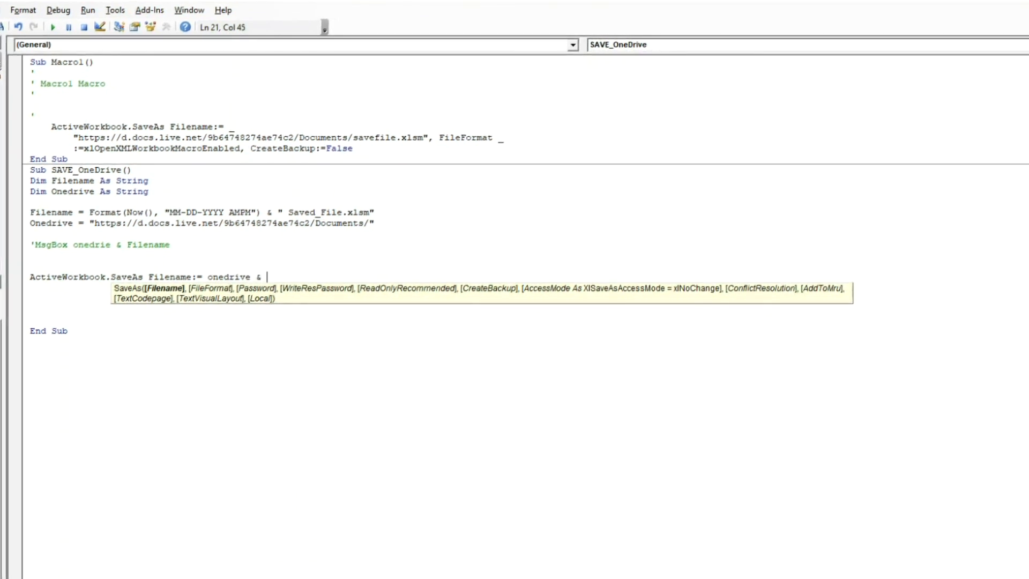
type("Filename")
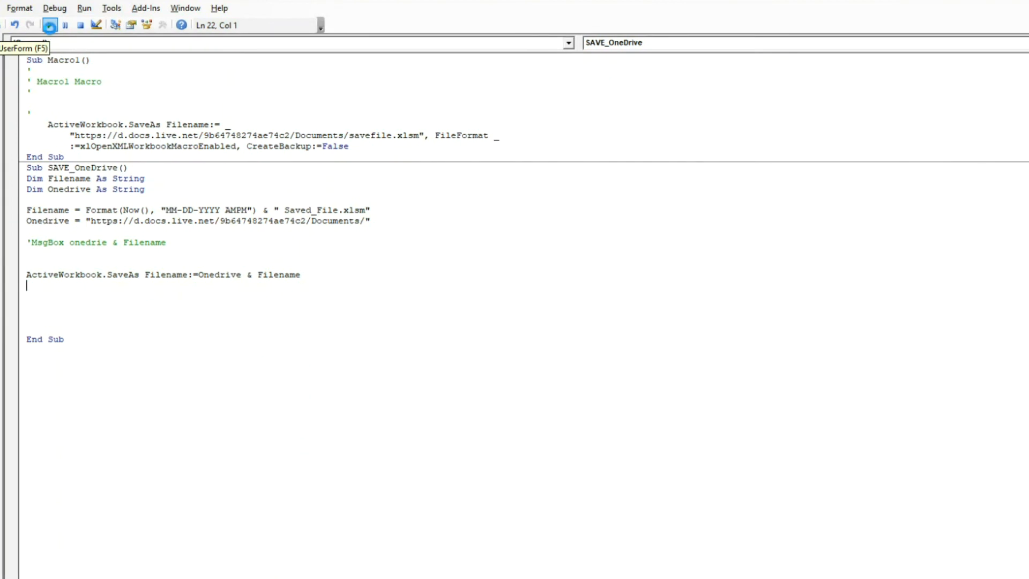
left_click(49, 25)
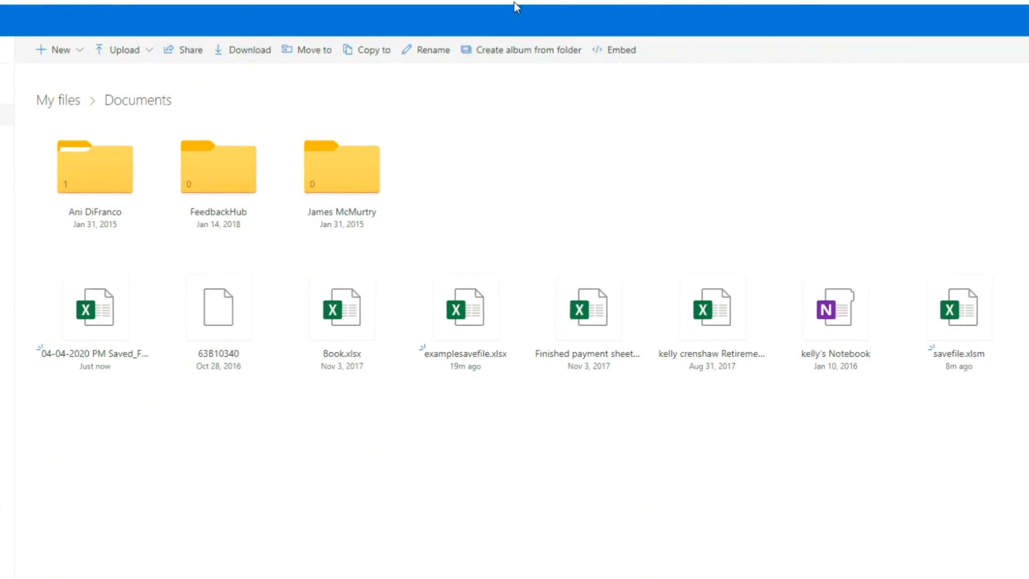
mouse_move(722, 438)
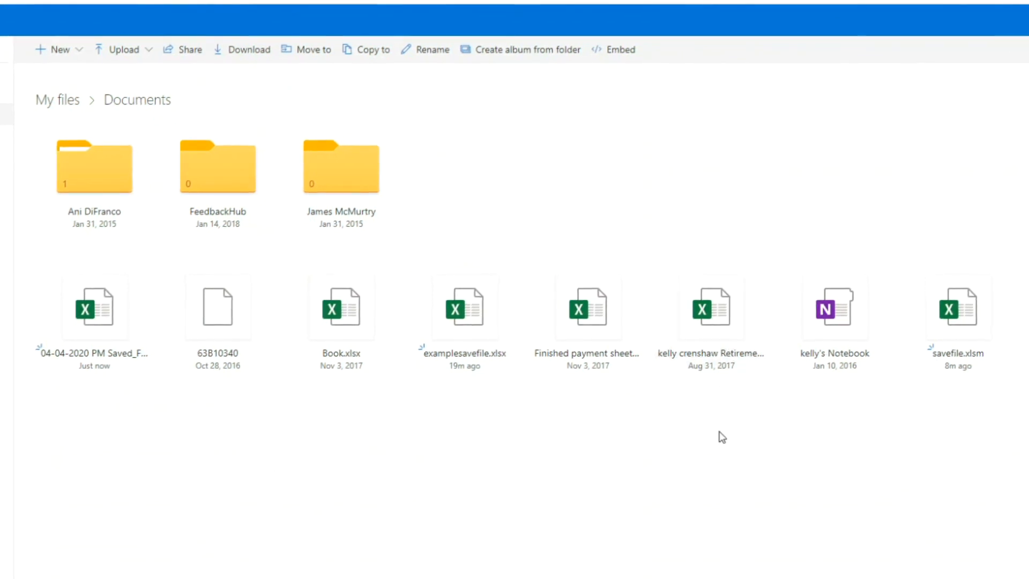
left_click(94, 307)
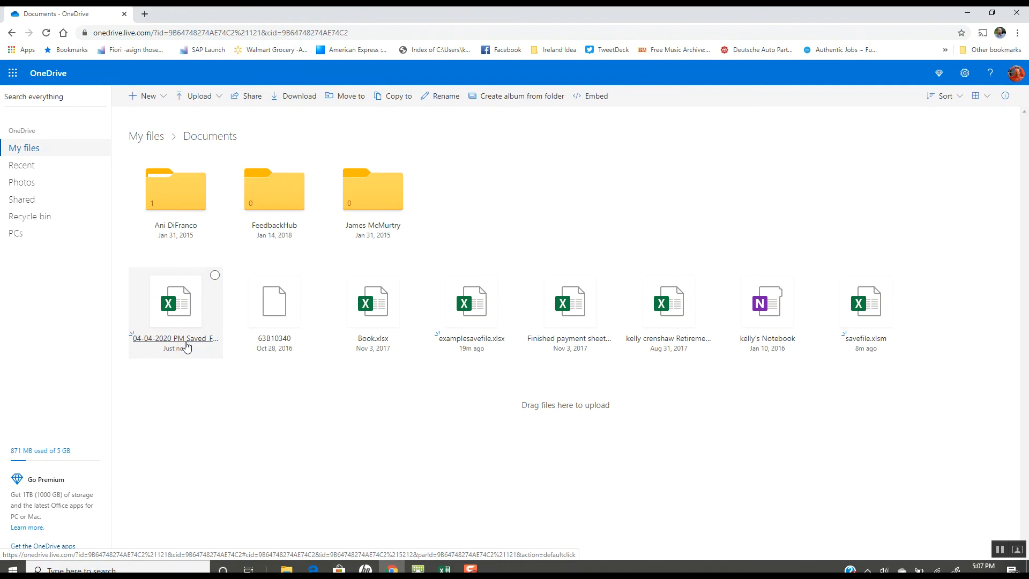
mouse_move(147, 346)
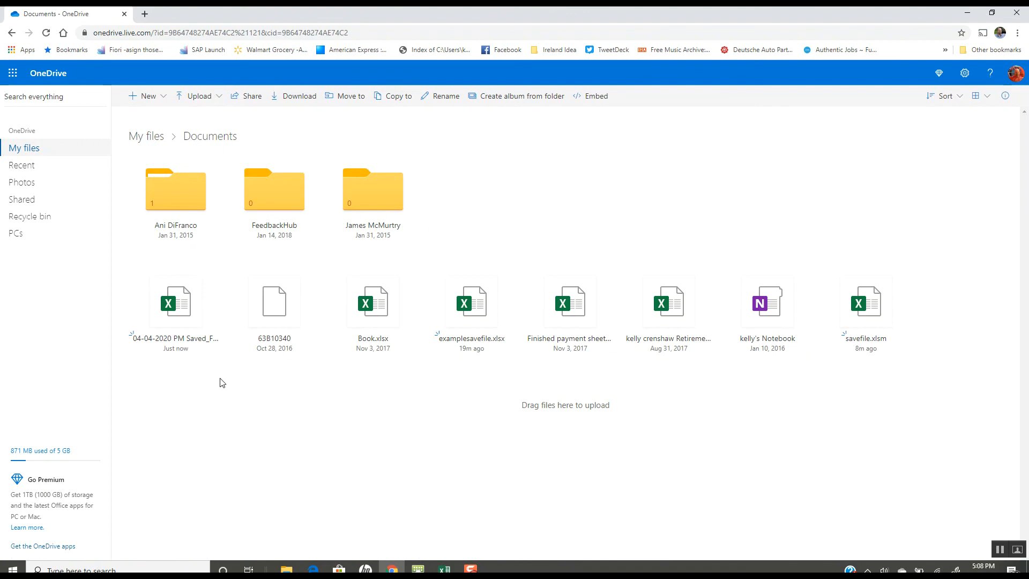
mouse_move(222, 383)
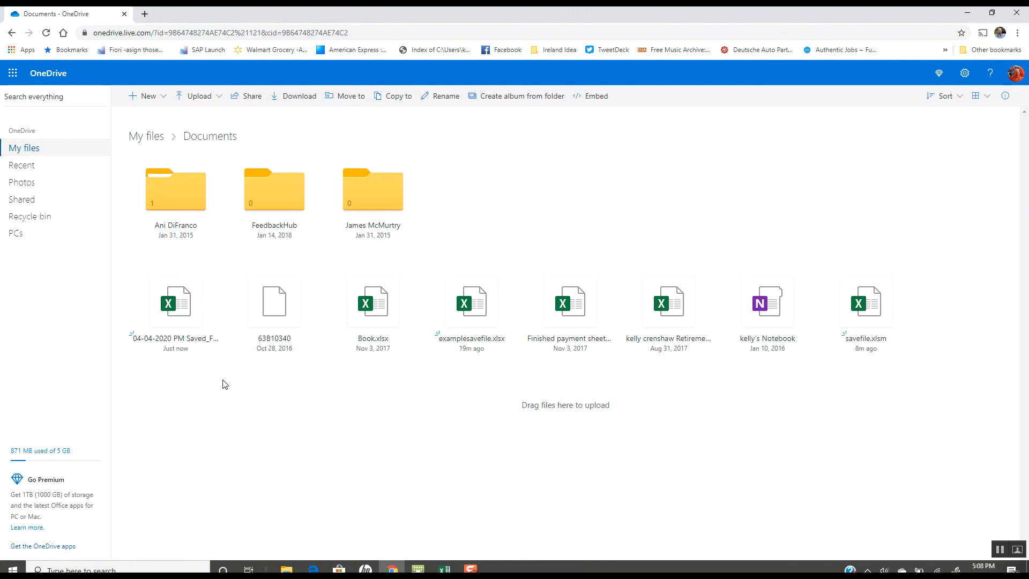